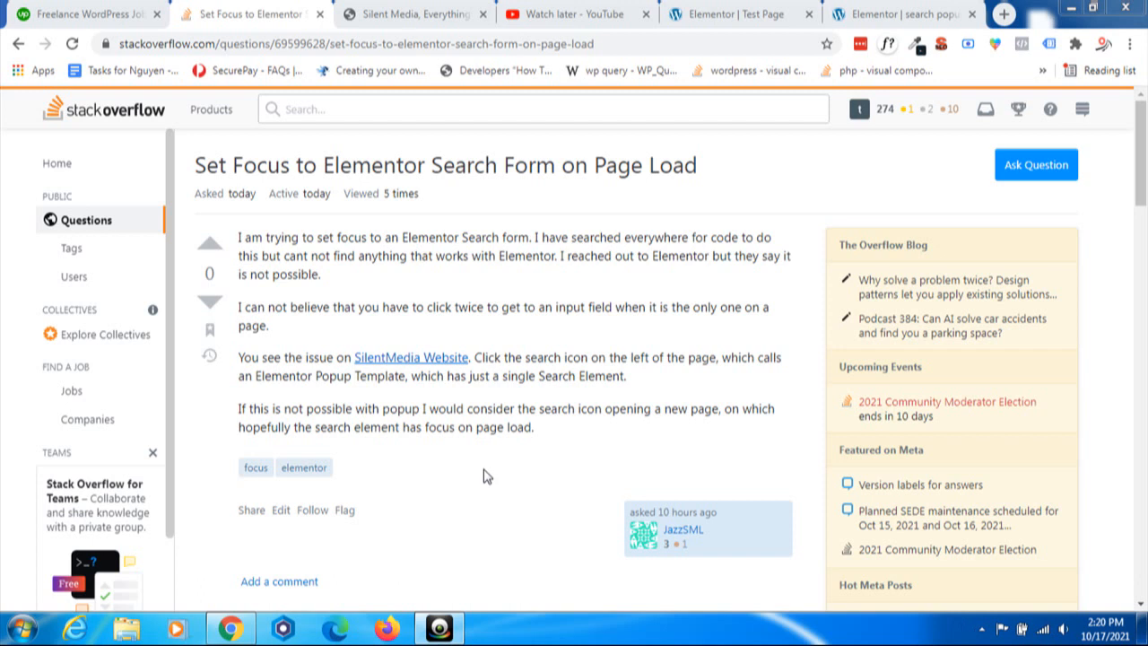
mouse_move(761, 177)
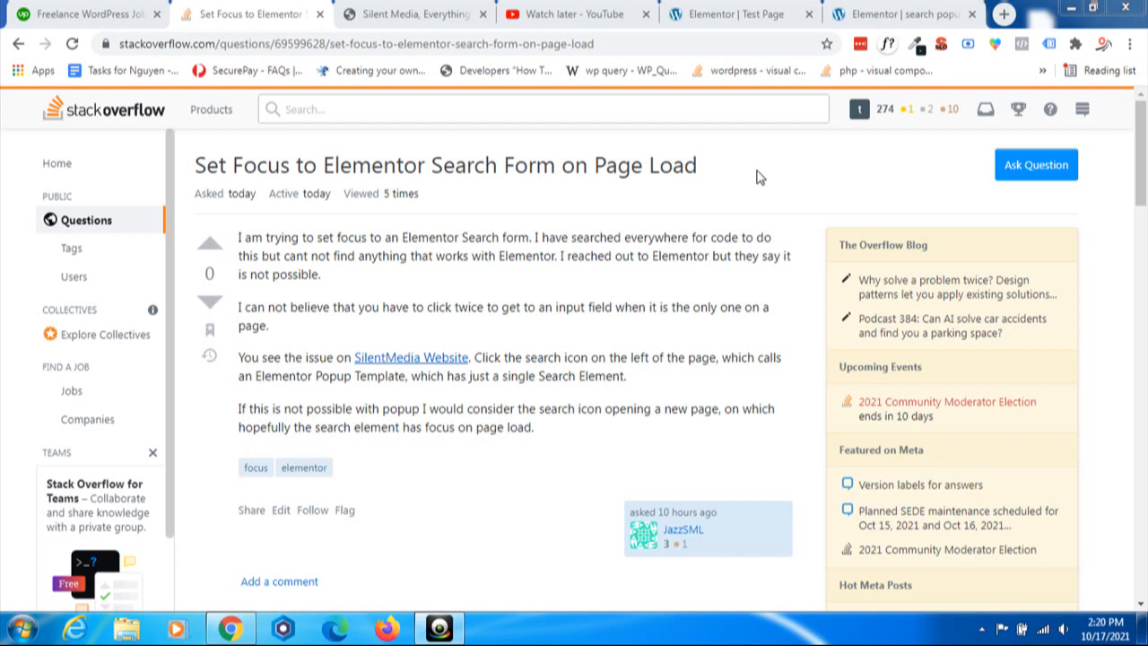
mouse_move(272, 240)
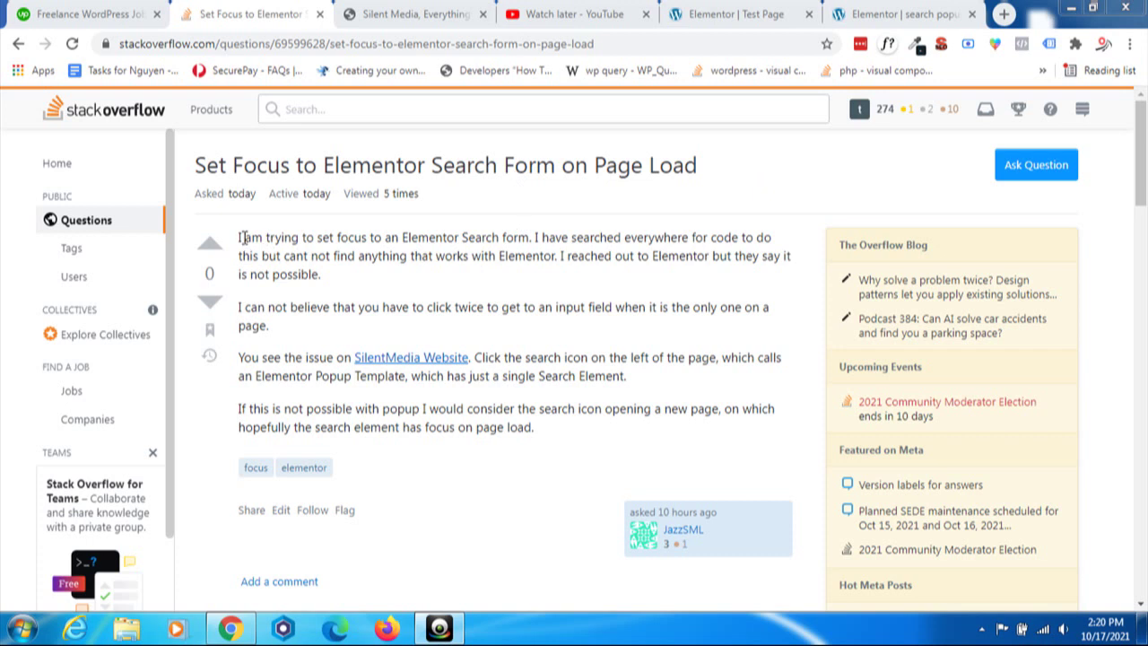
mouse_move(392, 276)
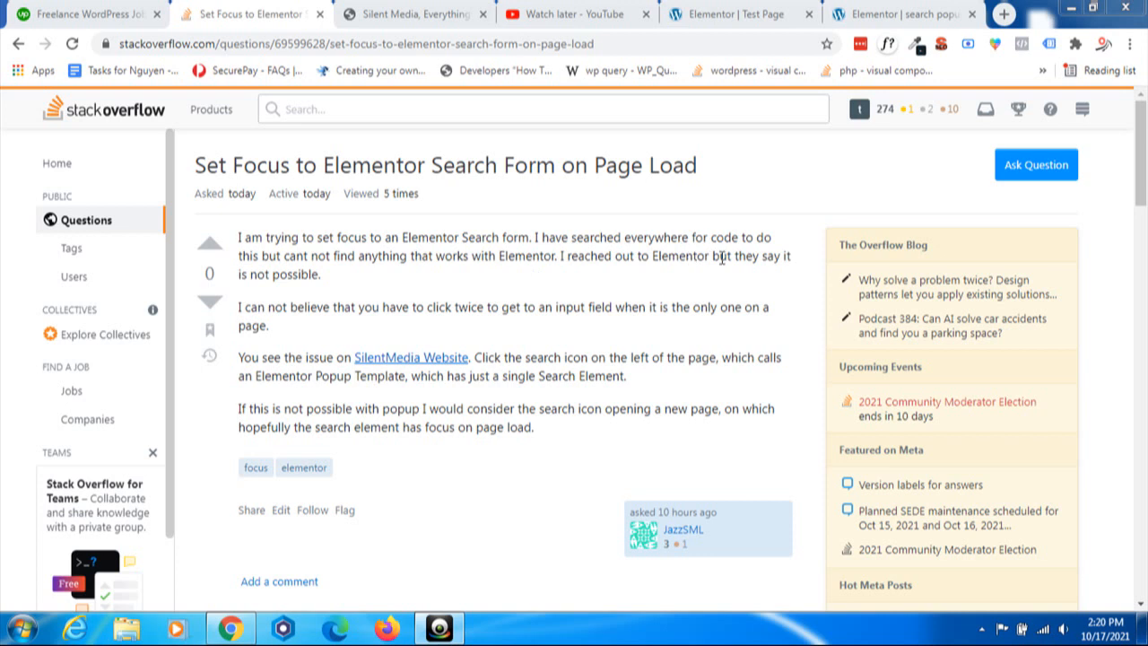
mouse_move(452, 276)
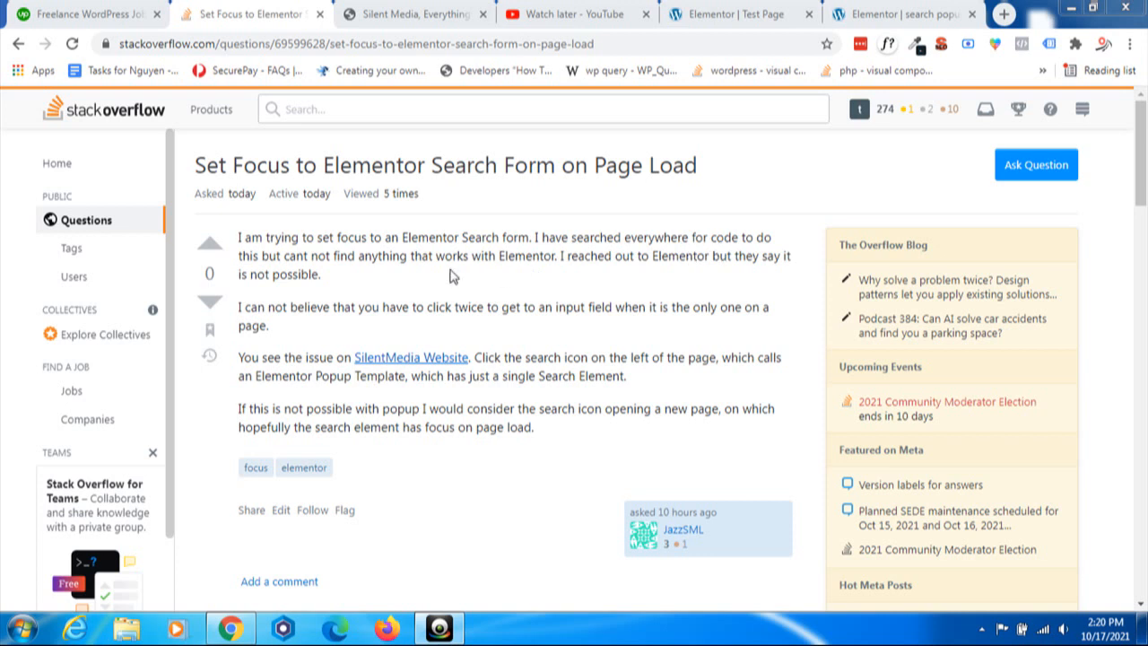
mouse_move(693, 282)
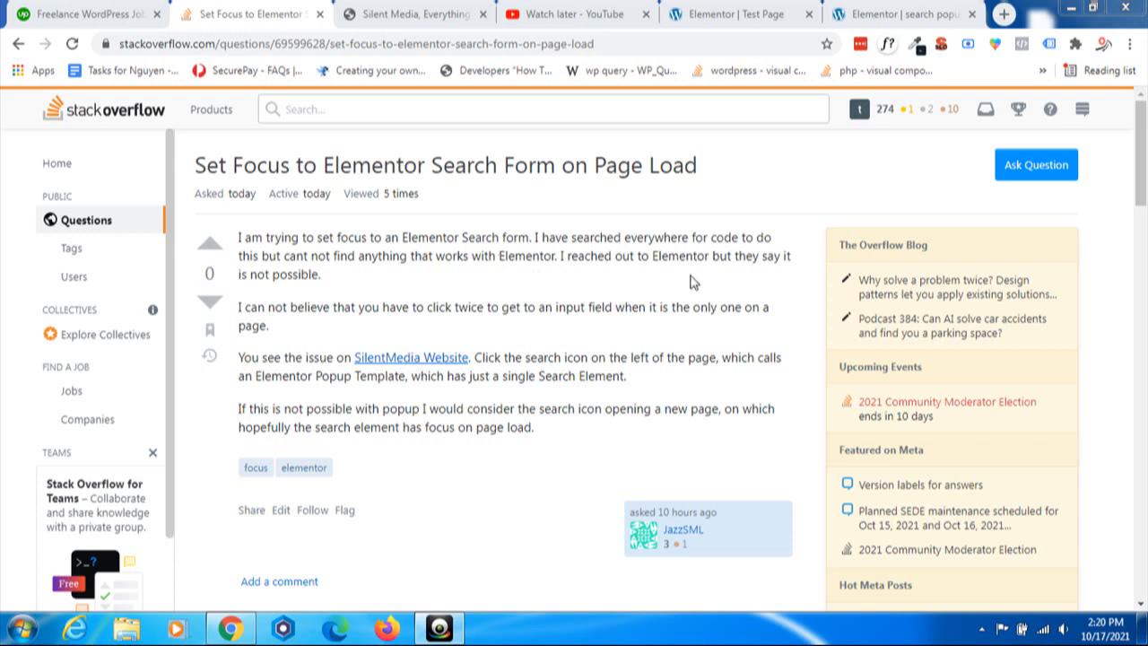
mouse_move(650, 285)
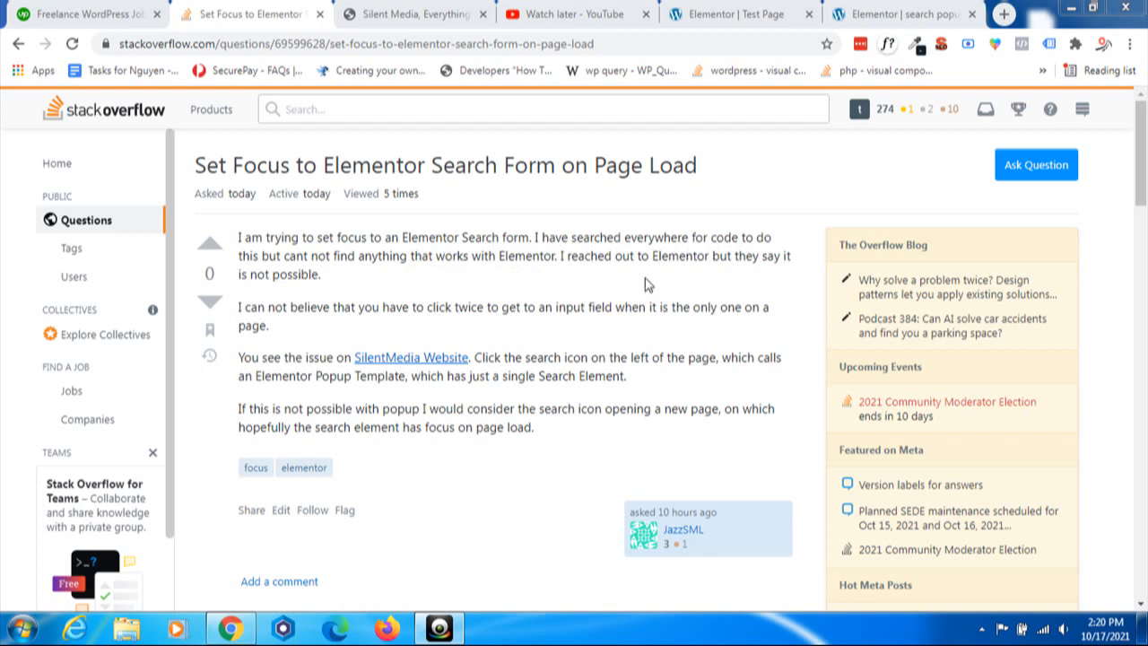
mouse_move(338, 284)
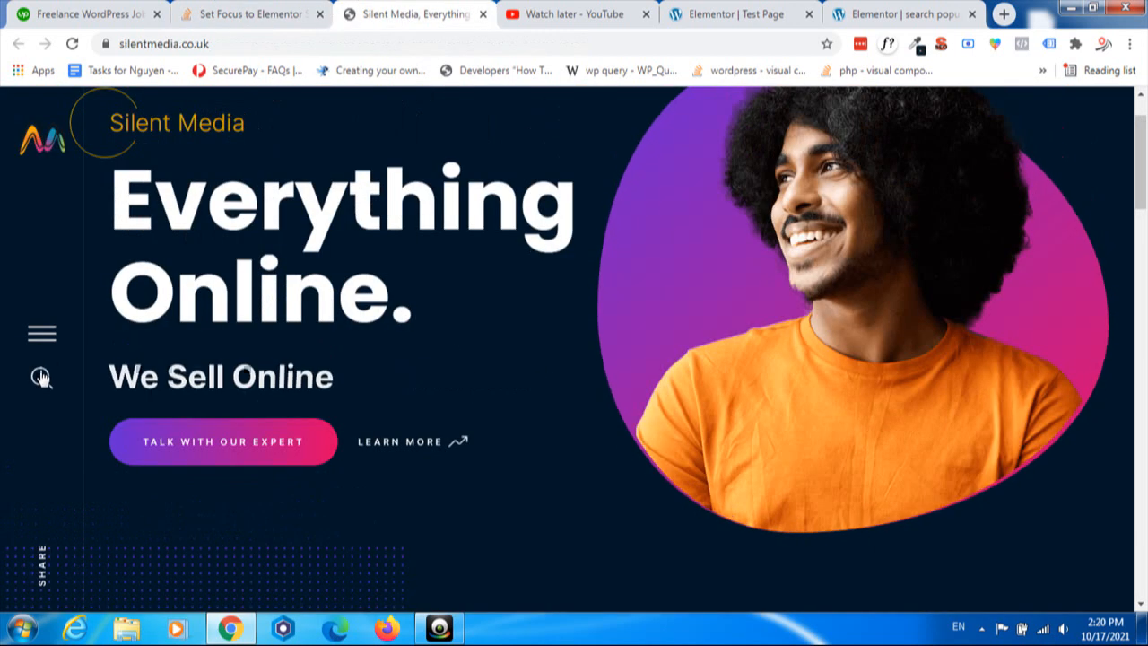
Reproduce the unfocused search popup on the Silent Media site, then return to the Stack Overflow question.
left_click(41, 377)
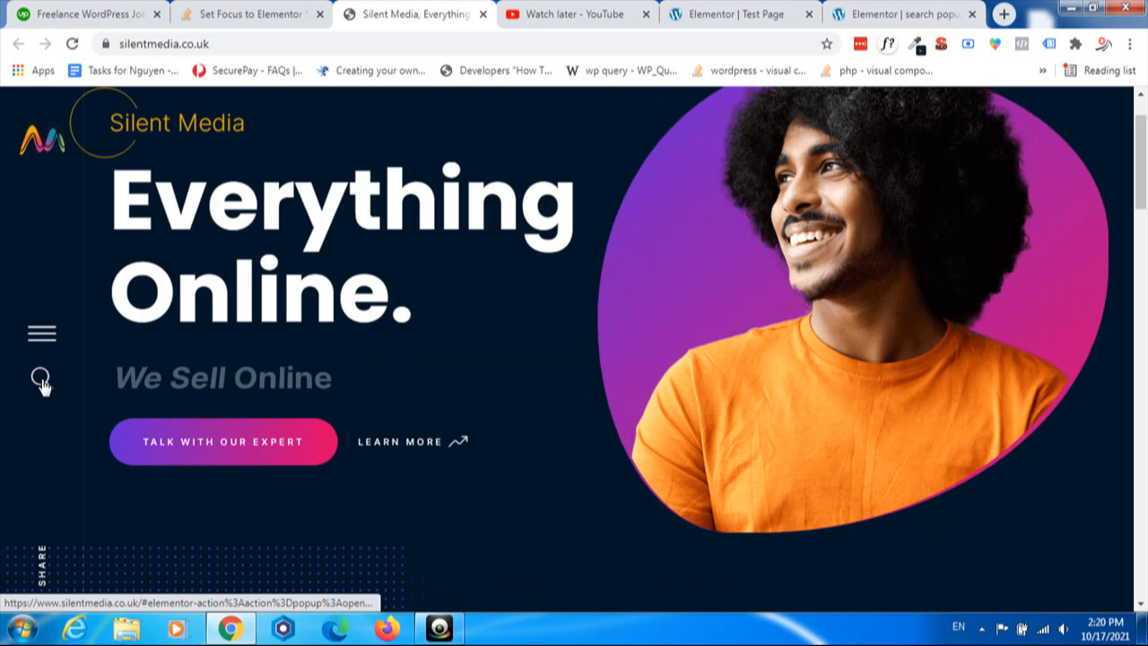
left_click(41, 376)
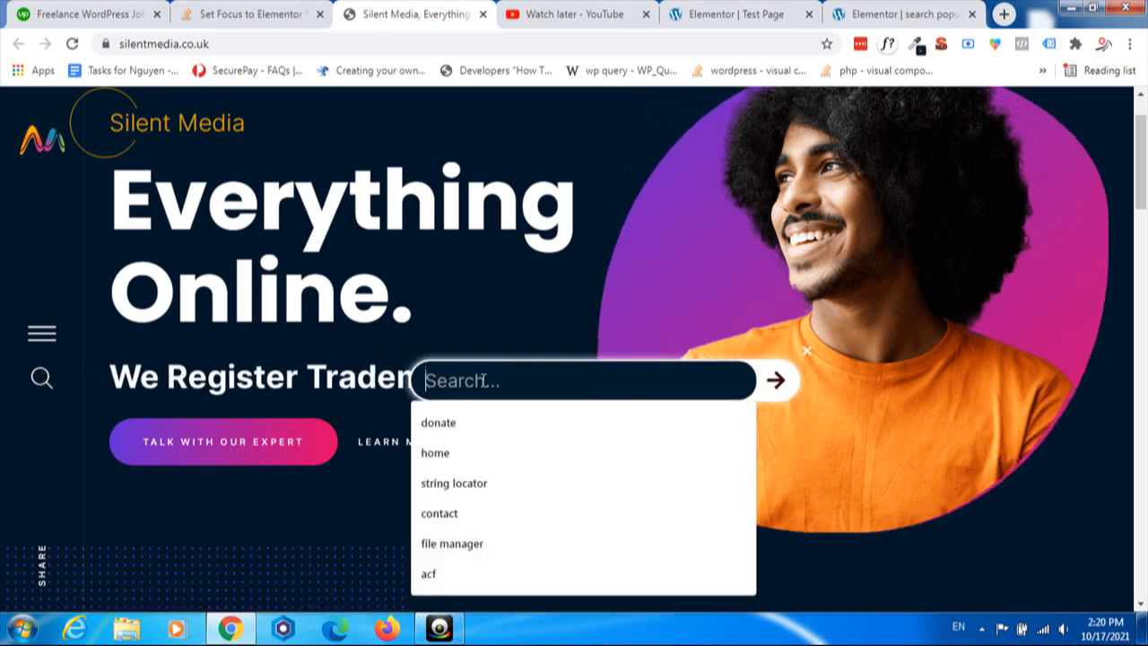
left_click(251, 14)
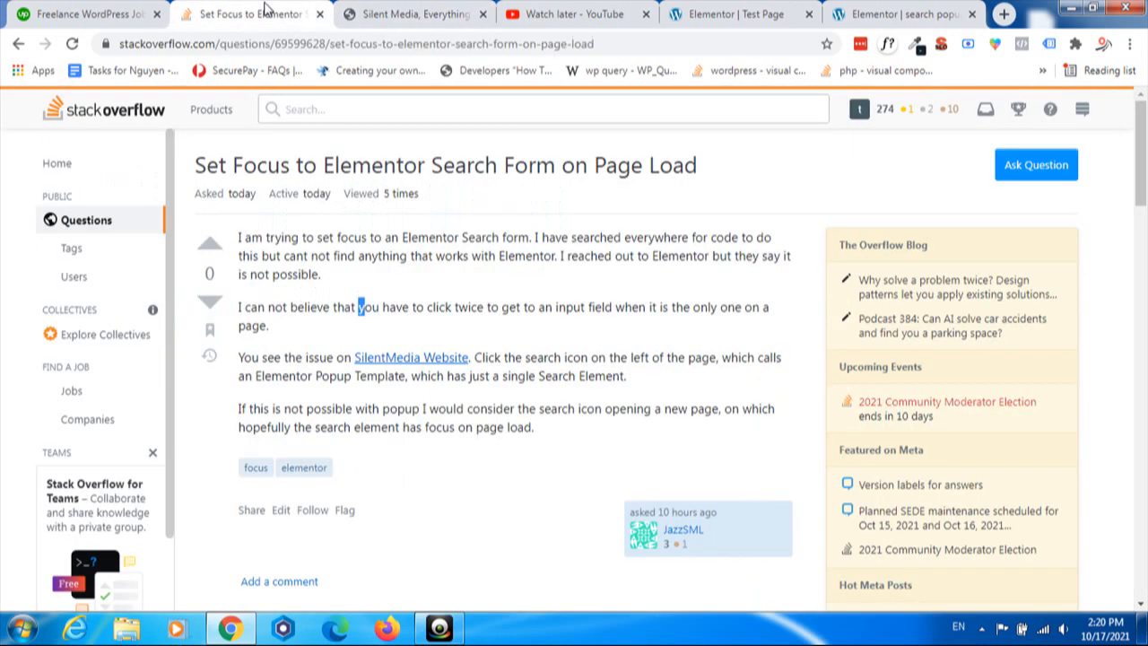
mouse_move(617, 287)
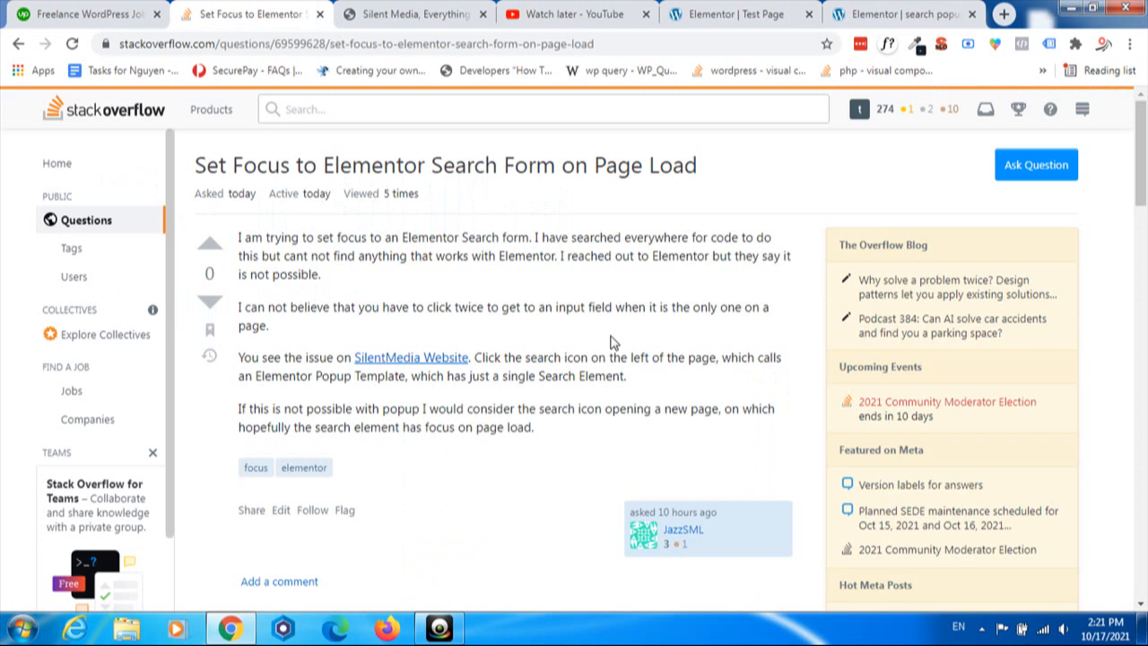
mouse_move(549, 192)
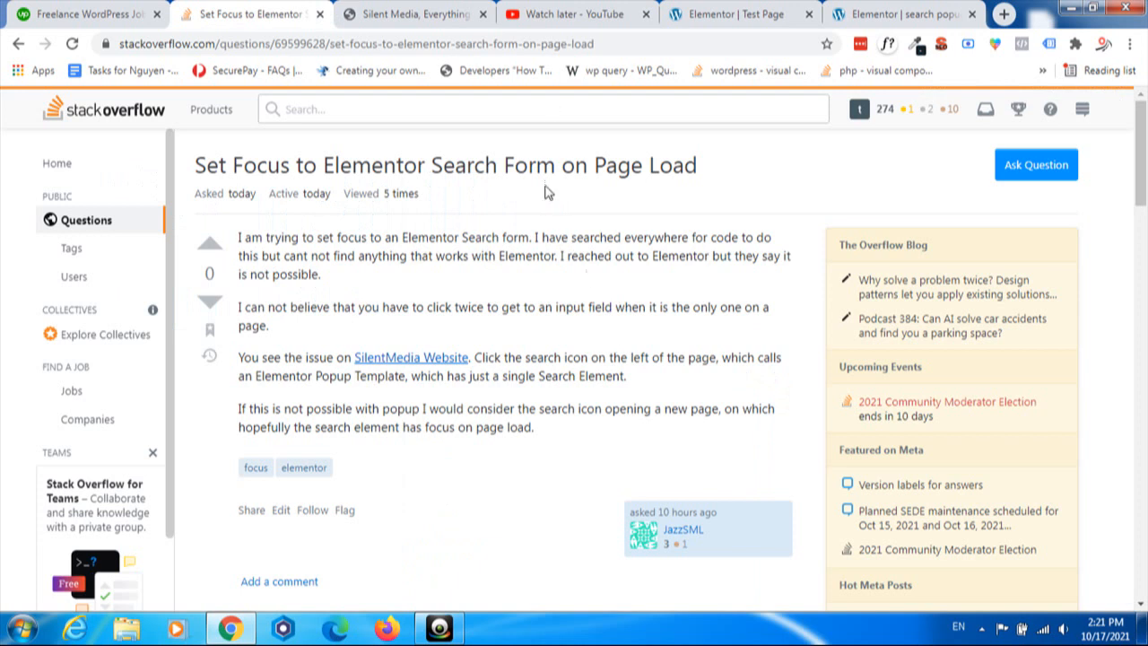
Review the test page button's CSS class and the search popup template's HTML widget.
left_click(727, 15)
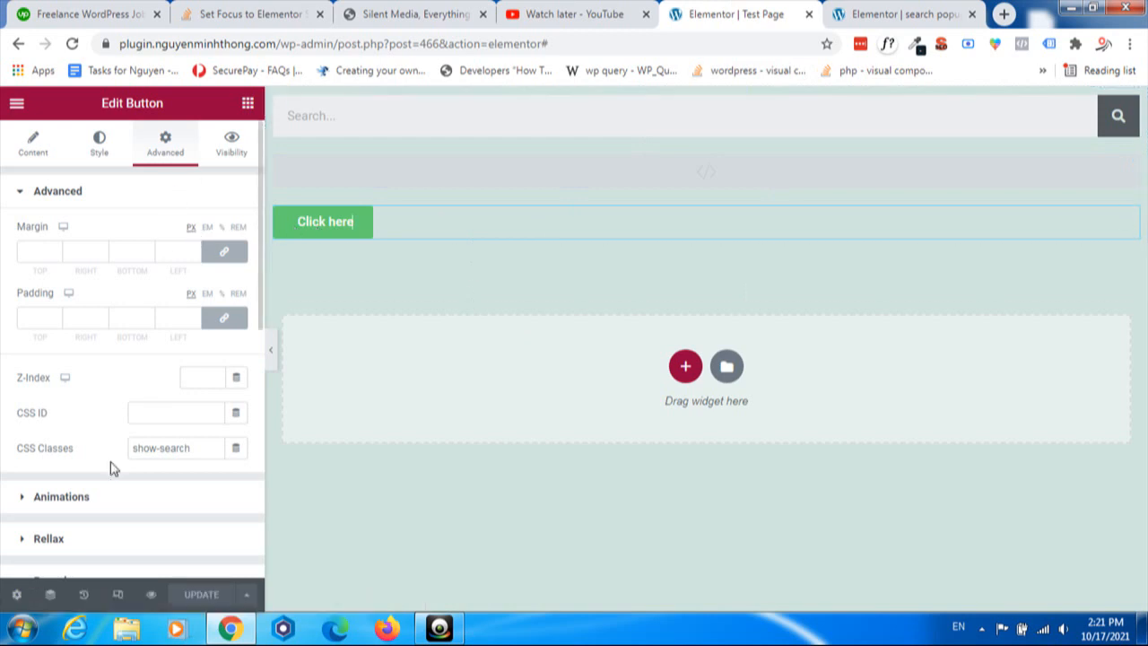
mouse_move(122, 457)
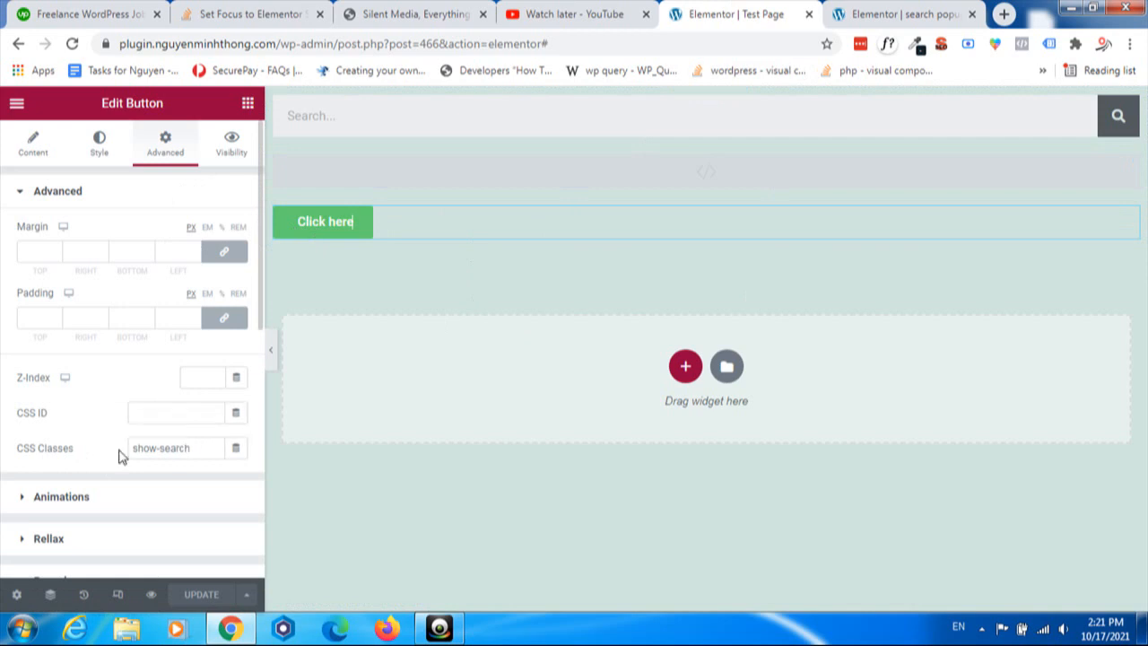
left_click(901, 15)
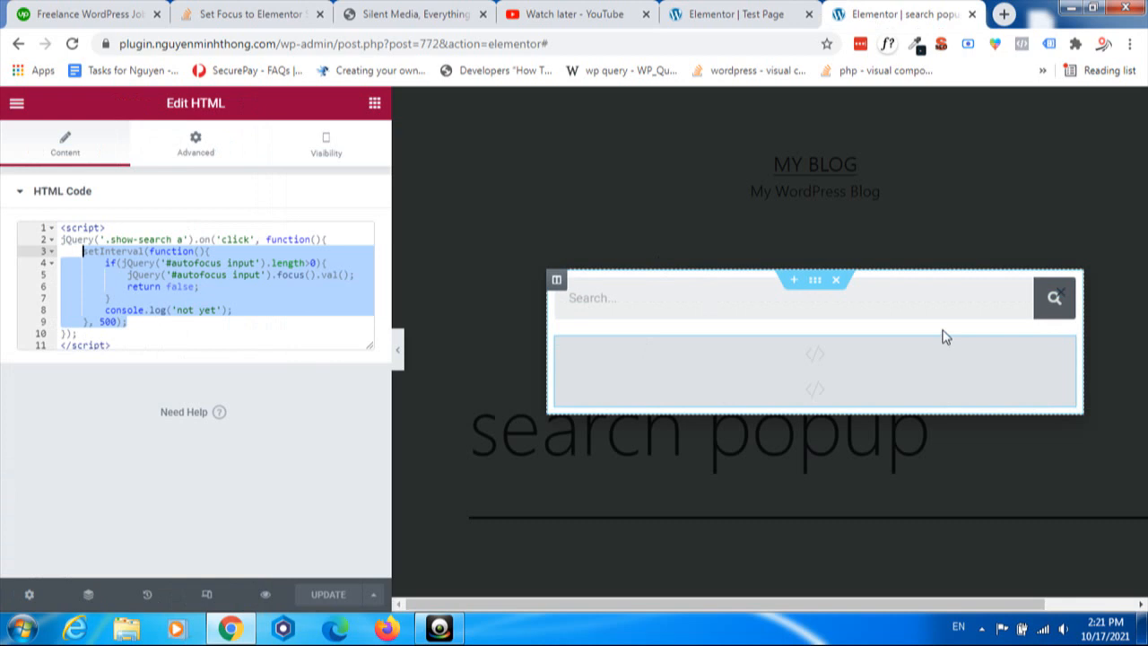
mouse_move(722, 326)
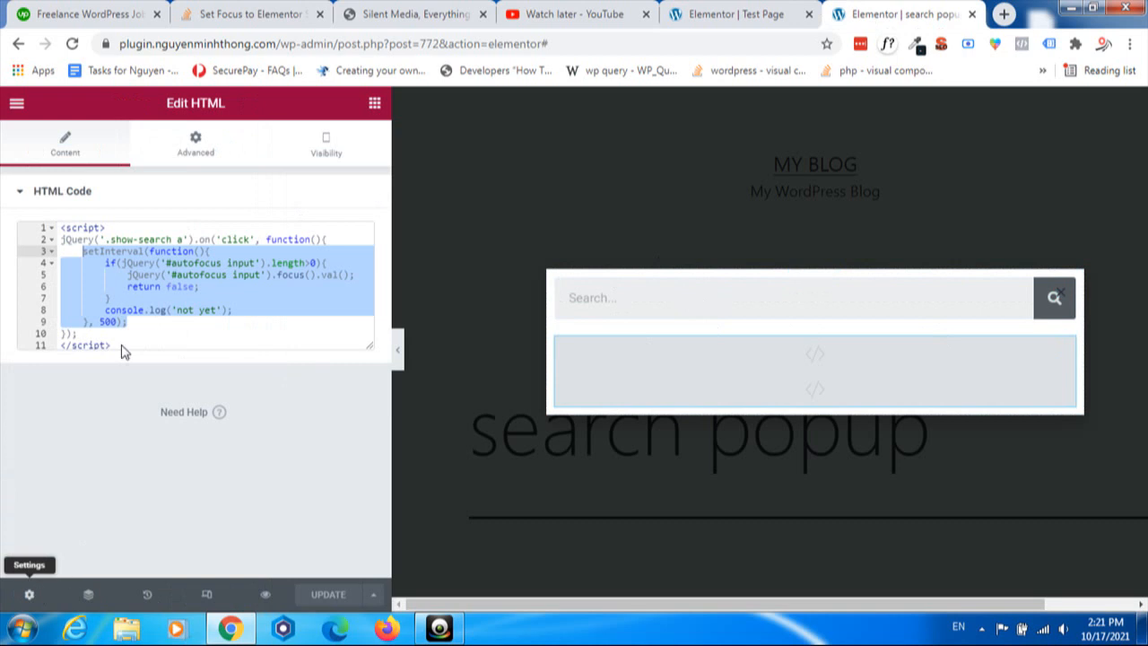
Show the popup's Open By Selector setting, show-search, and confirm it matches the test page button's class.
left_click(29, 594)
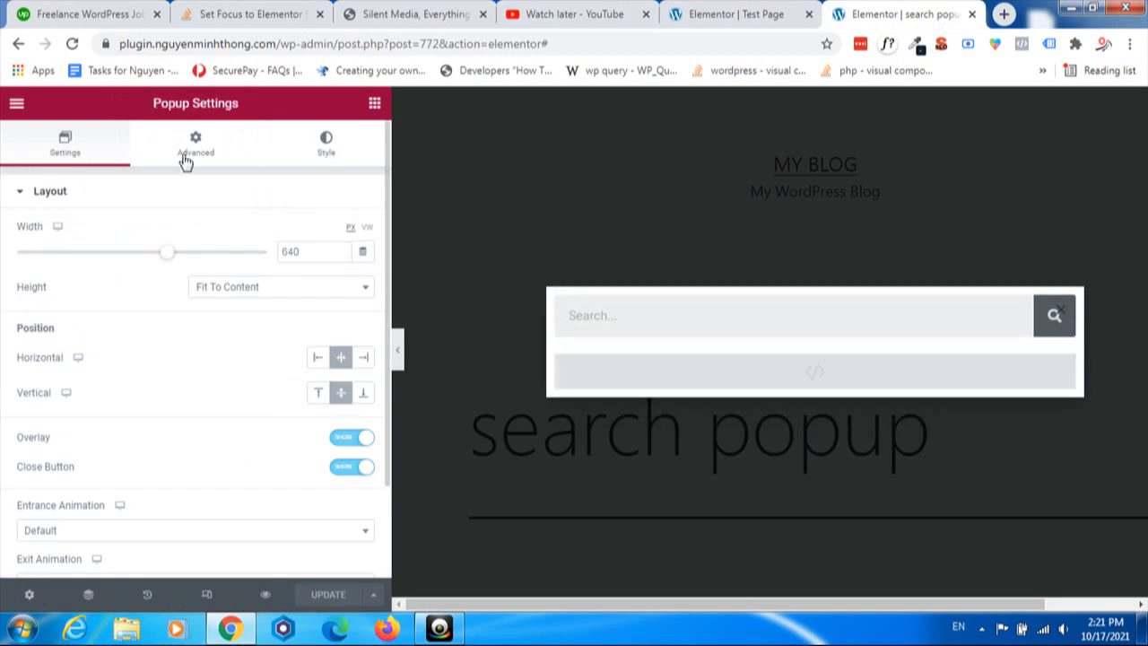
left_click(194, 143)
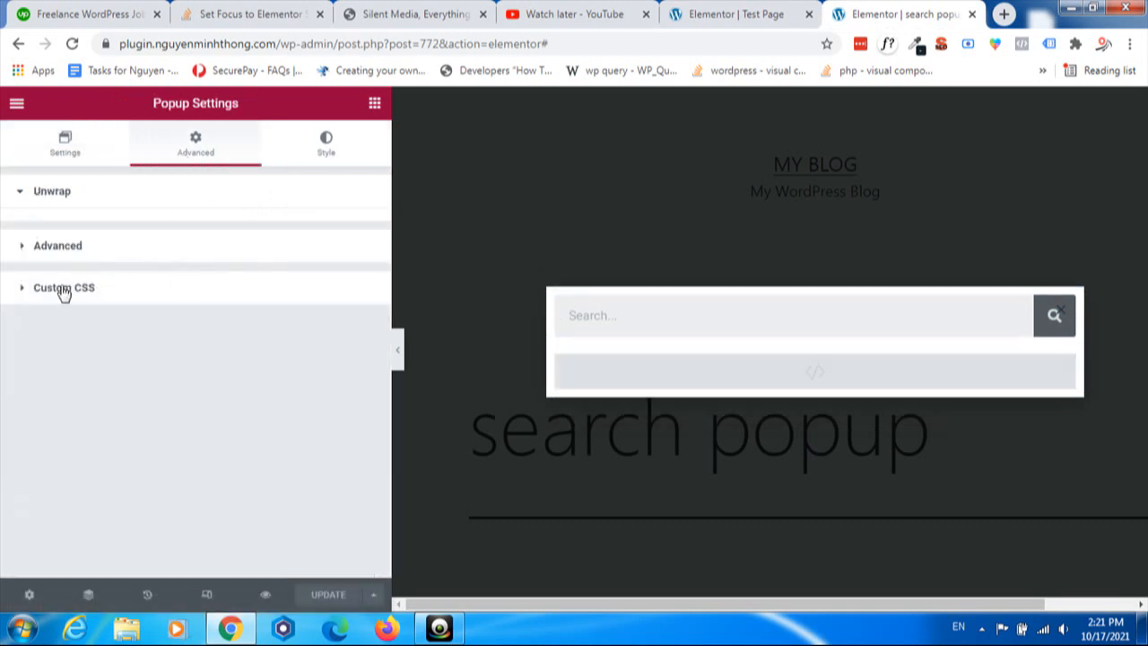
left_click(57, 244)
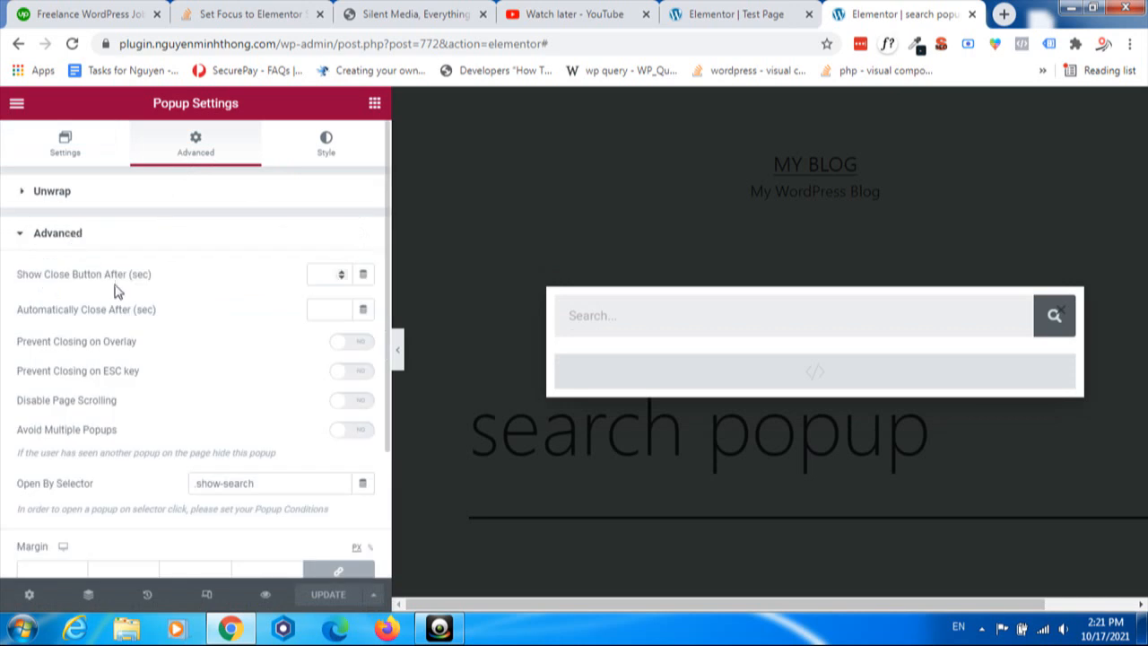
scroll("down", 3)
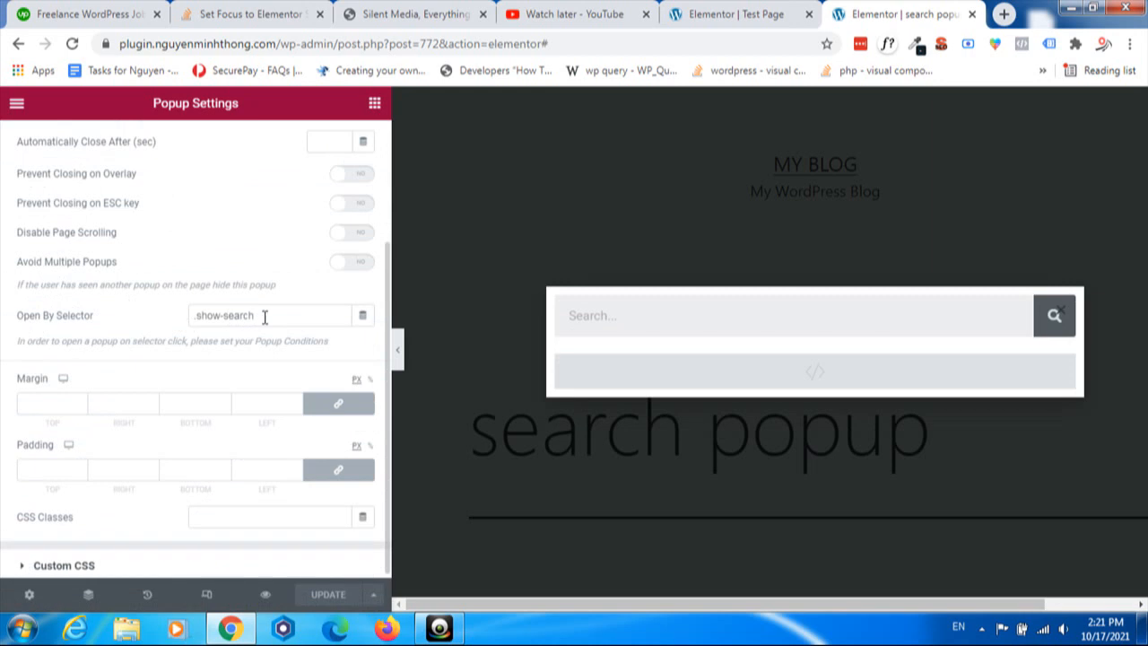
left_click(739, 14)
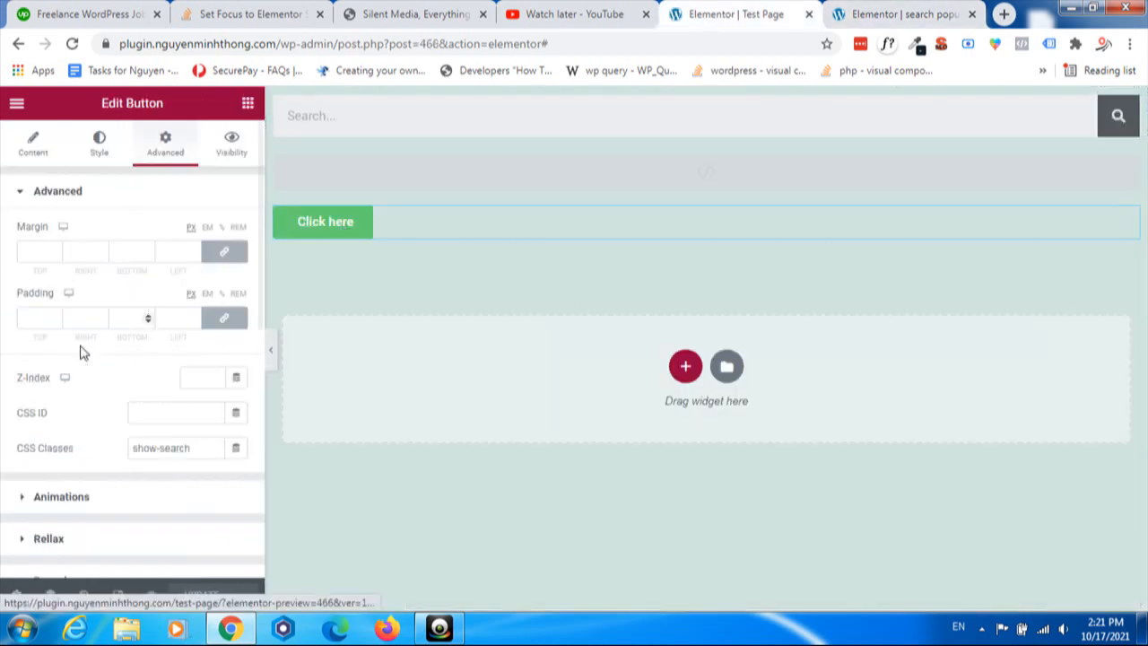
left_click(901, 15)
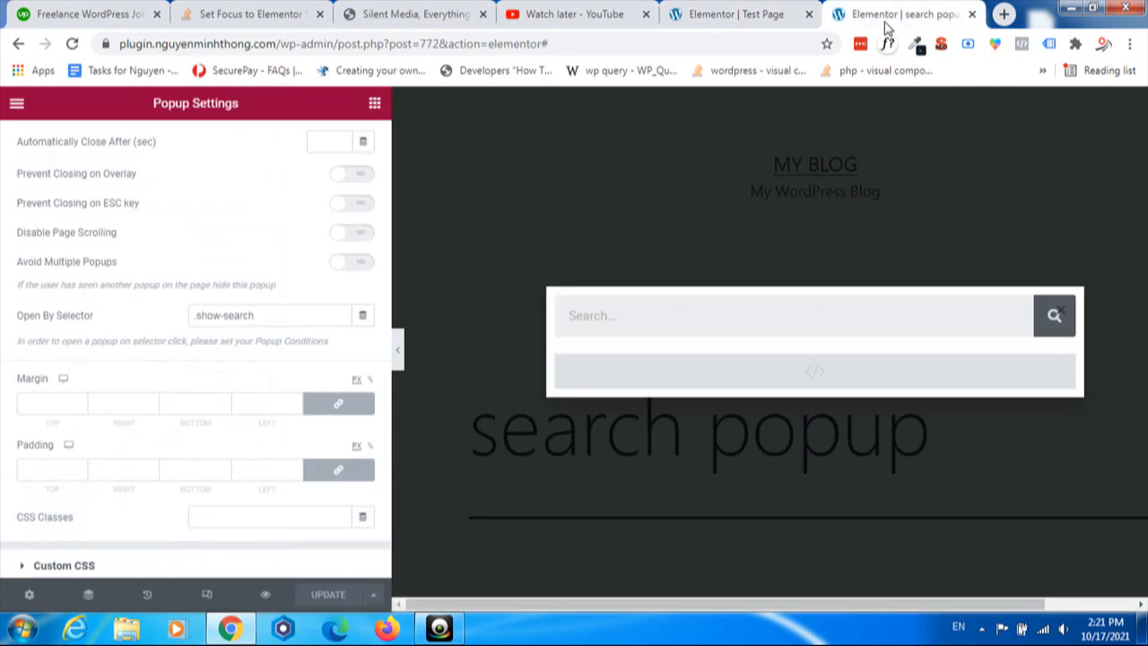
mouse_move(754, 23)
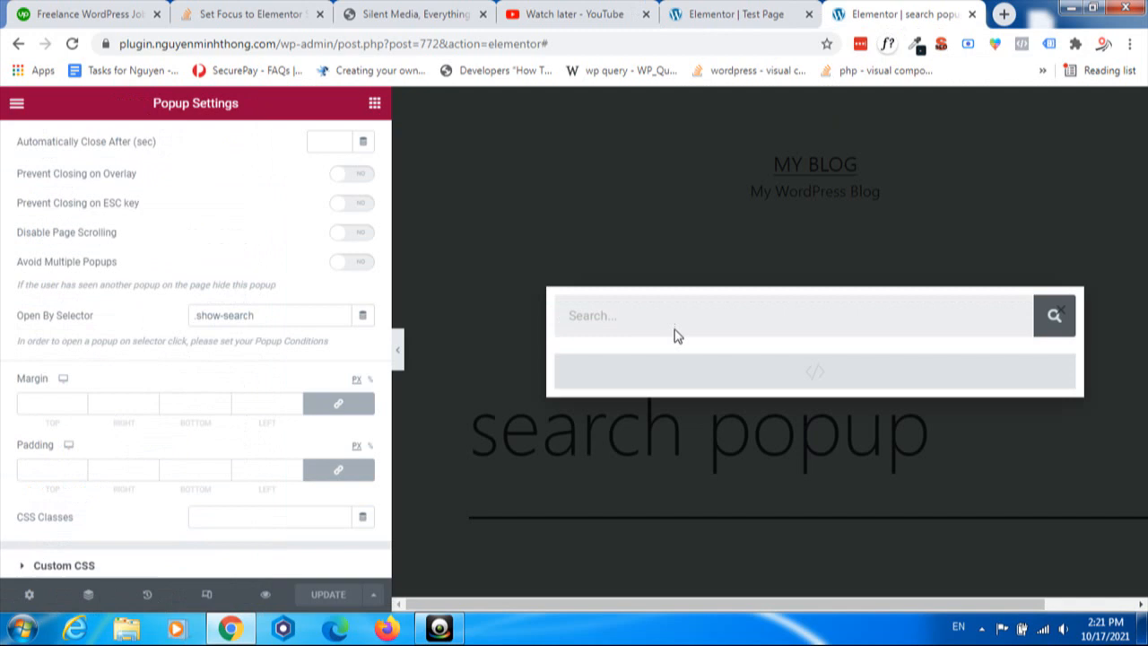
mouse_move(309, 279)
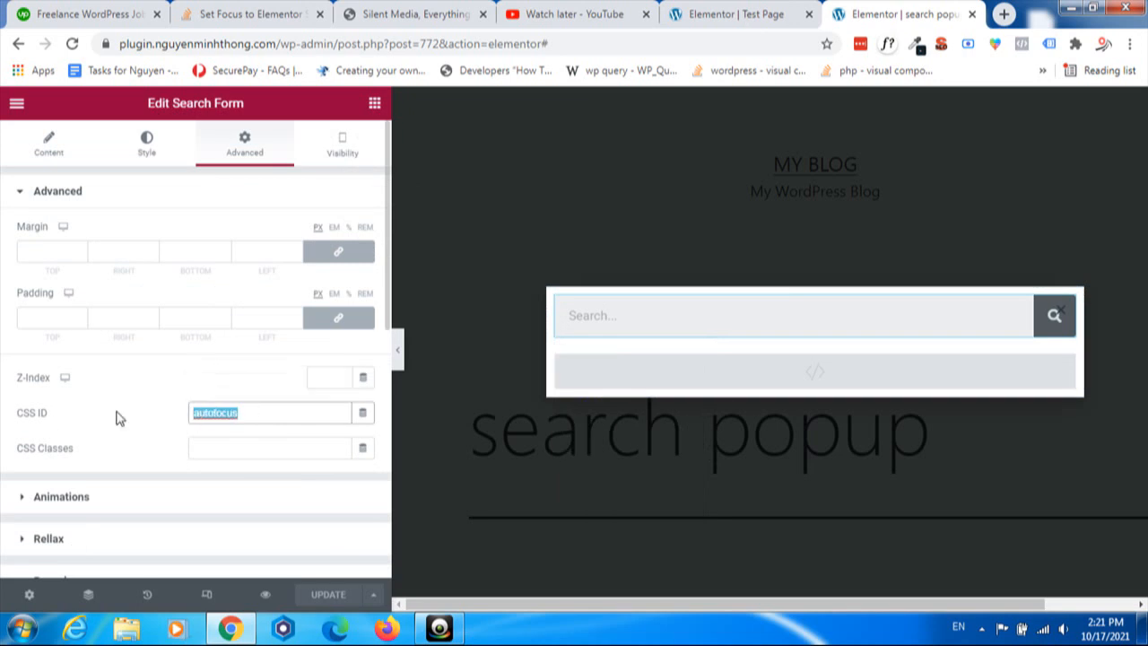
Bring up the HTML widget's focus script code for editing.
left_click(631, 374)
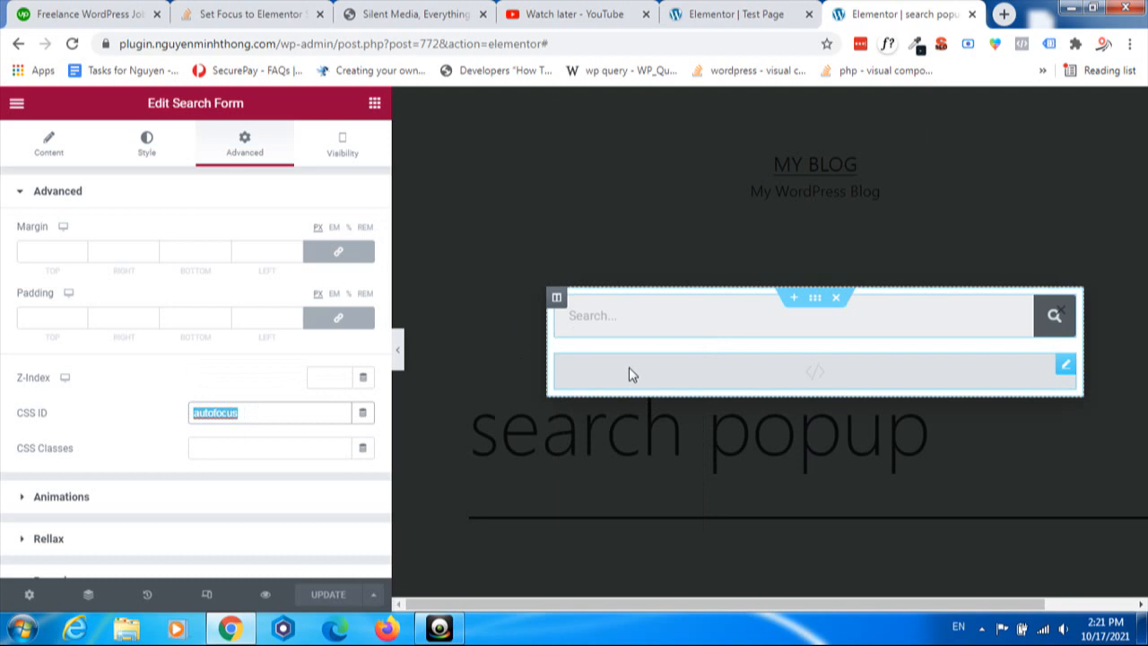
mouse_move(642, 375)
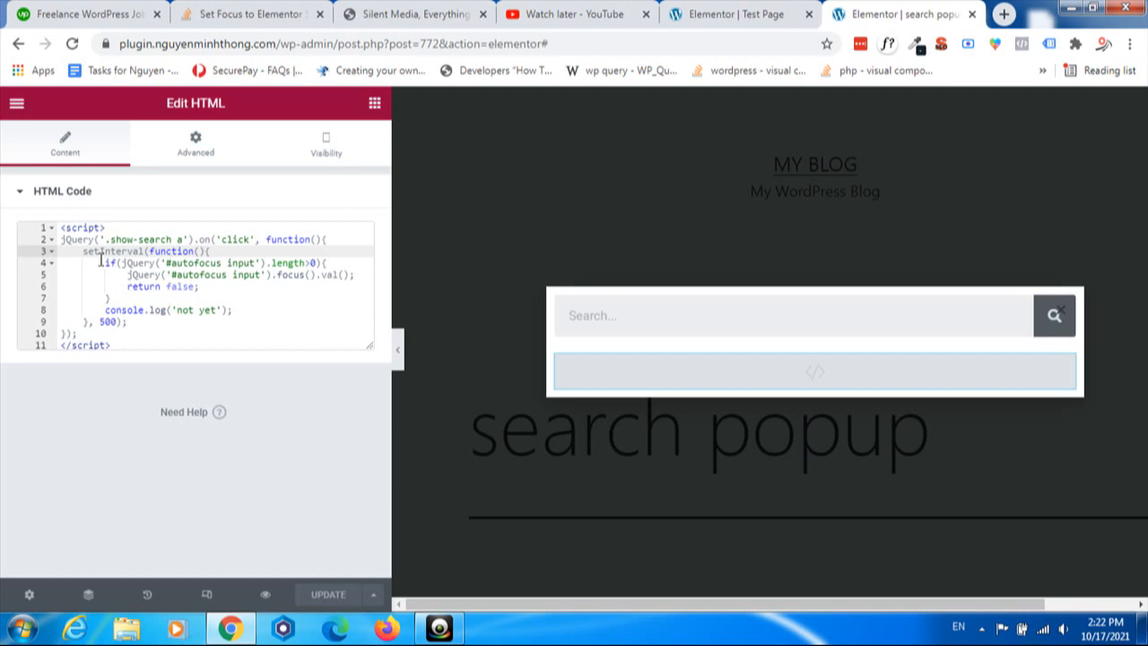
mouse_move(183, 269)
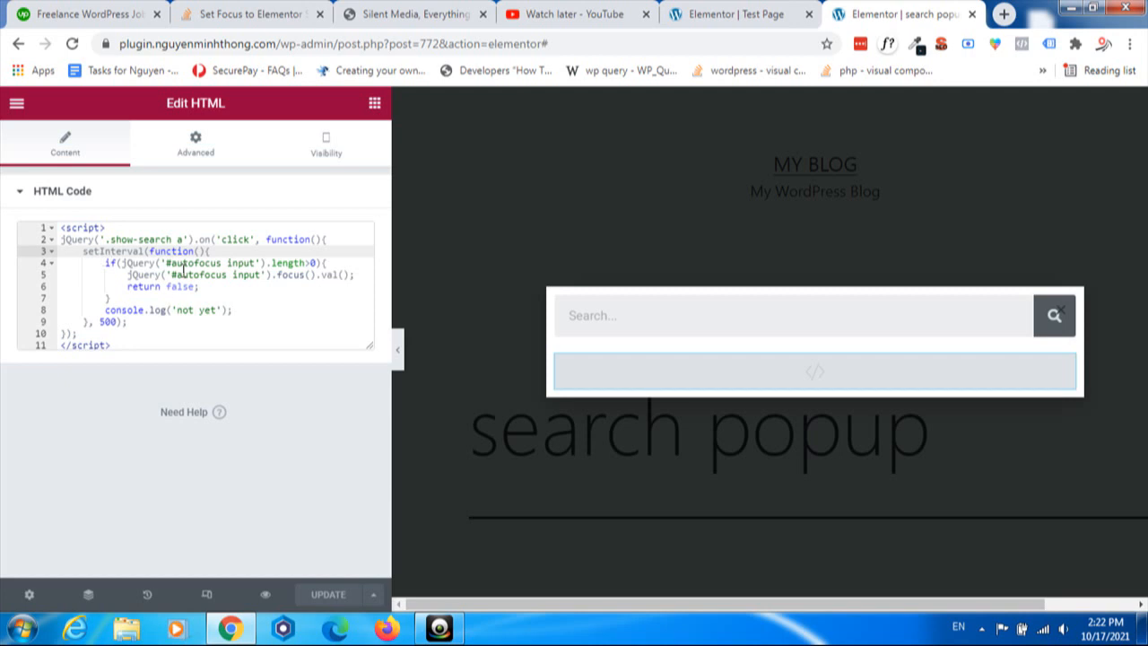
left_click(703, 315)
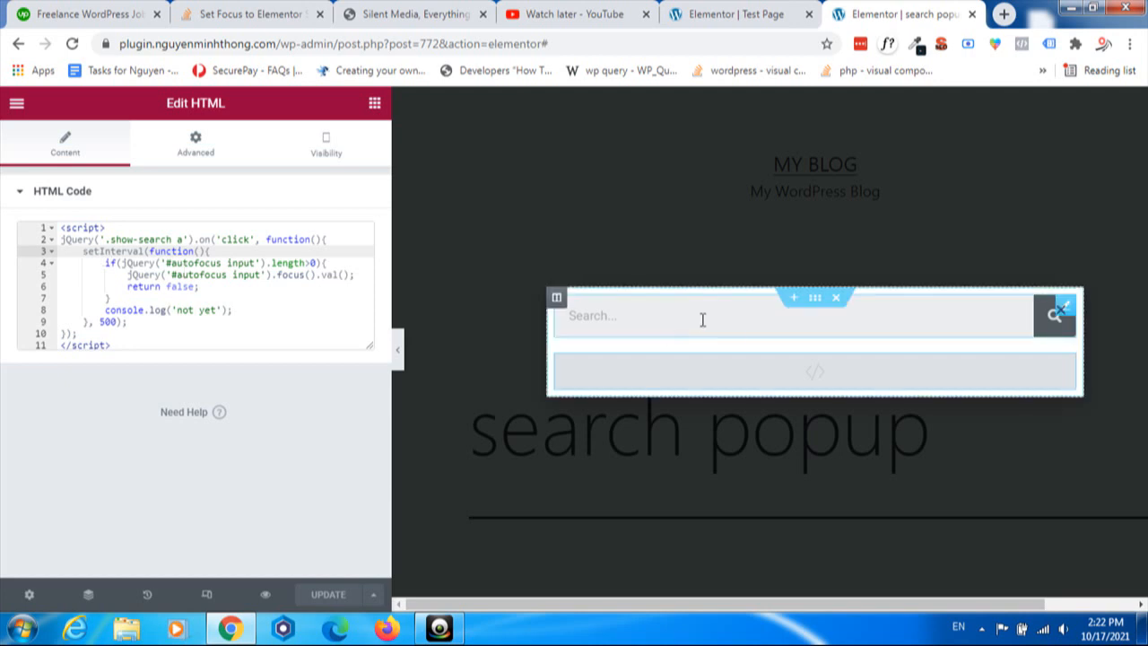
mouse_move(703, 319)
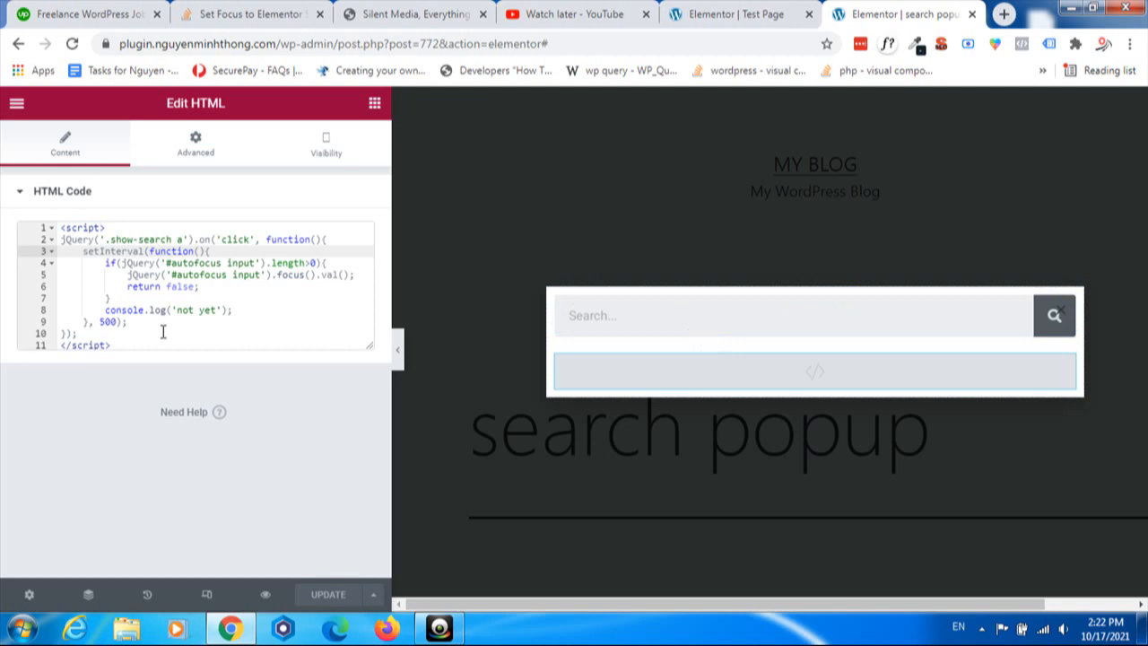
mouse_move(185, 308)
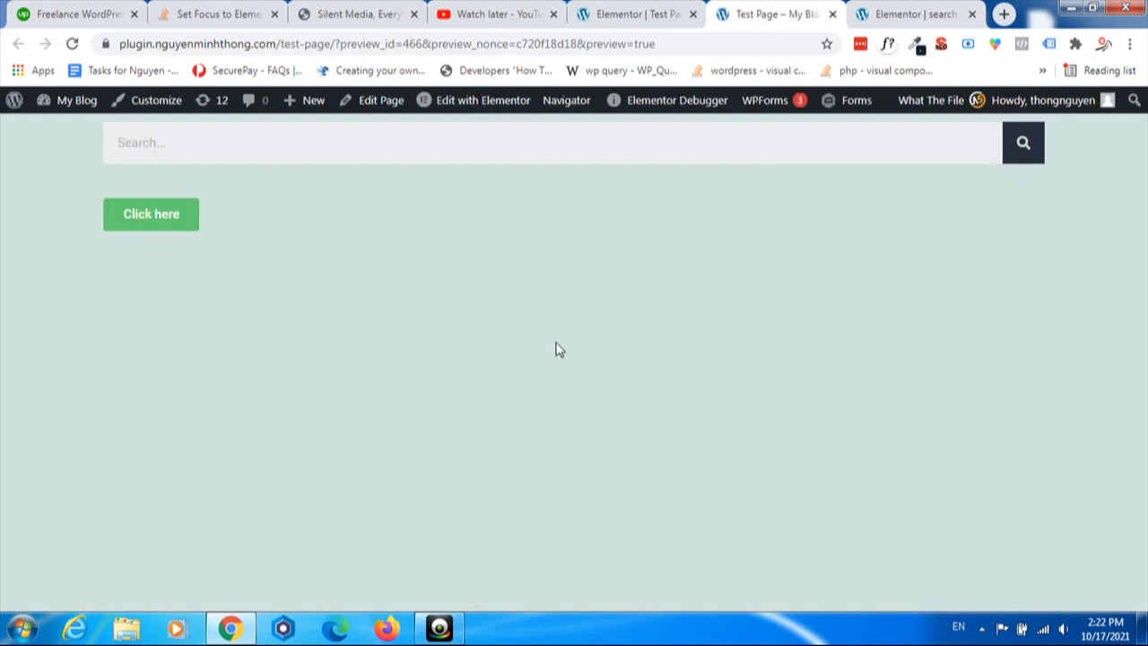
mouse_move(147, 247)
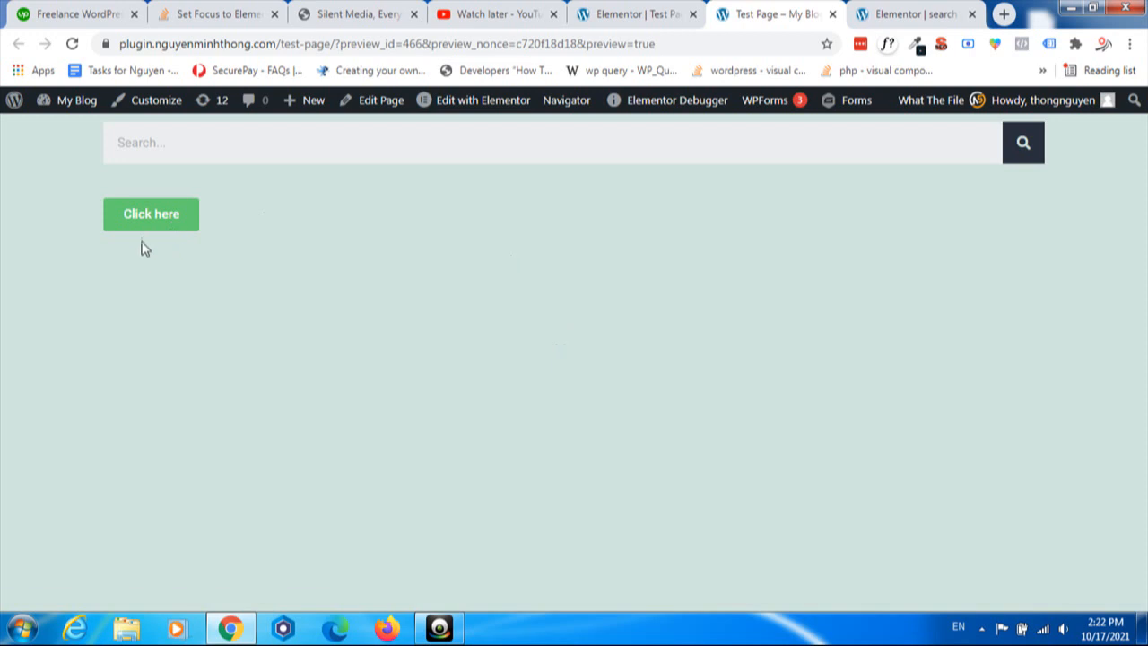
Open the test page popup, type 'vpbnnn' into the auto-focused search field, clear it and return to the editor.
left_click(151, 214)
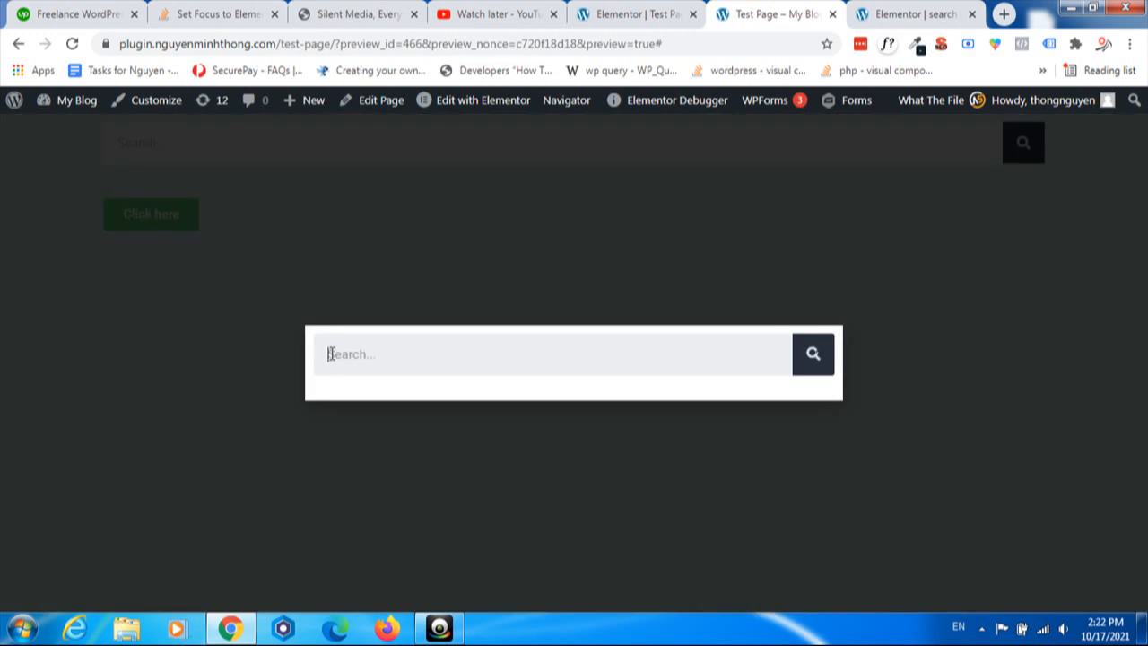
mouse_move(350, 355)
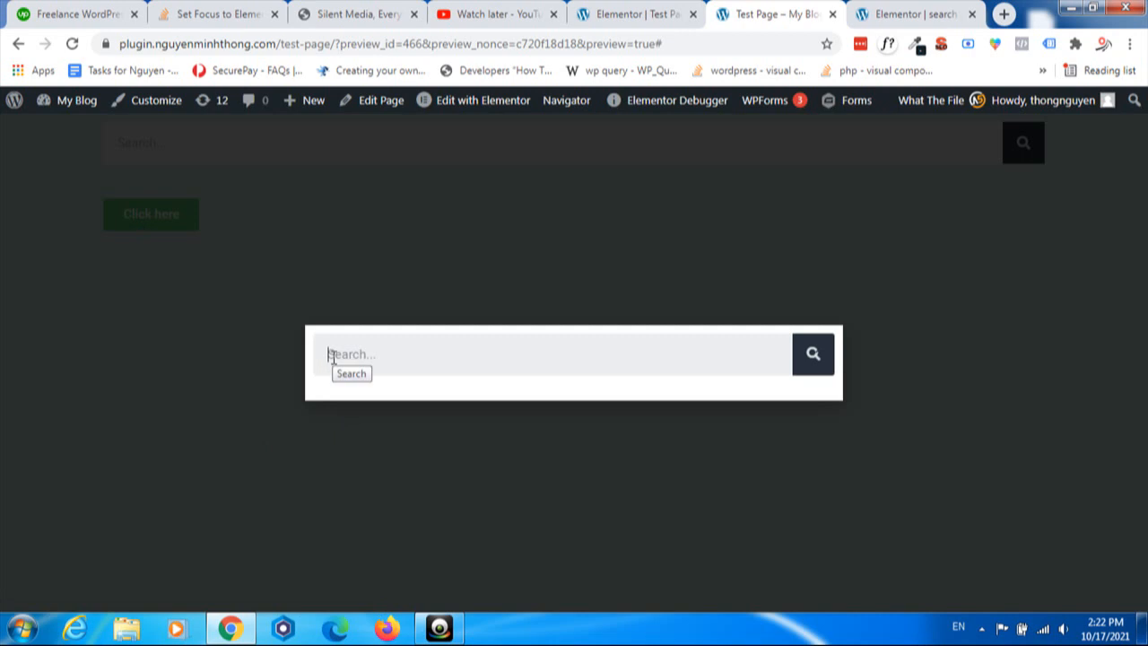
type("vpbnnn")
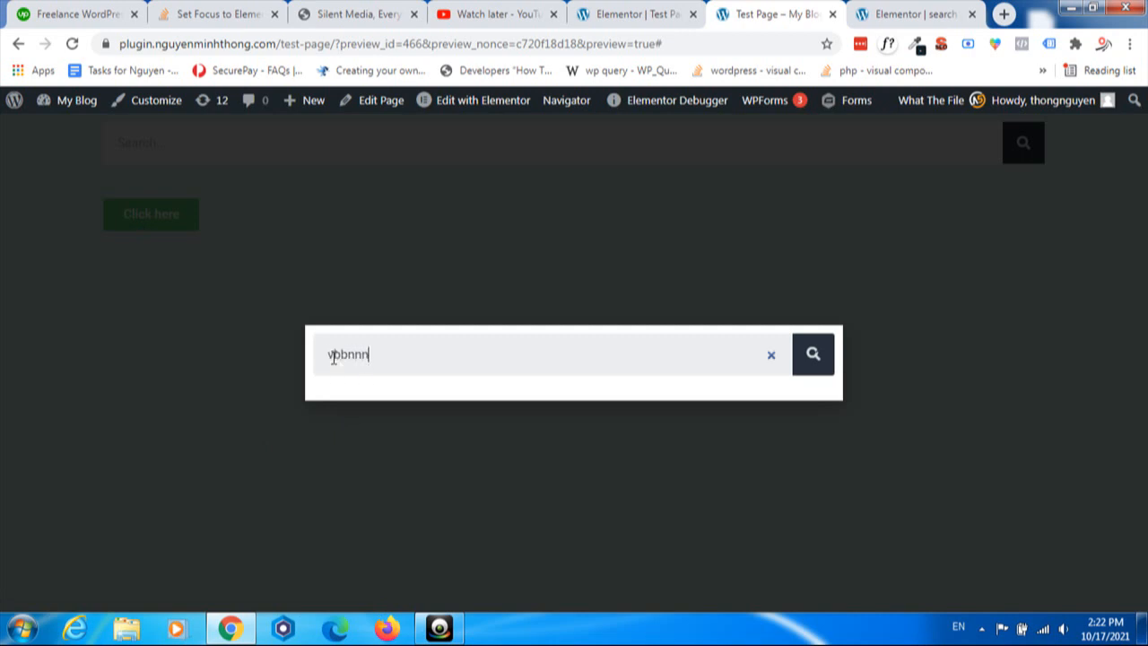
left_click(770, 355)
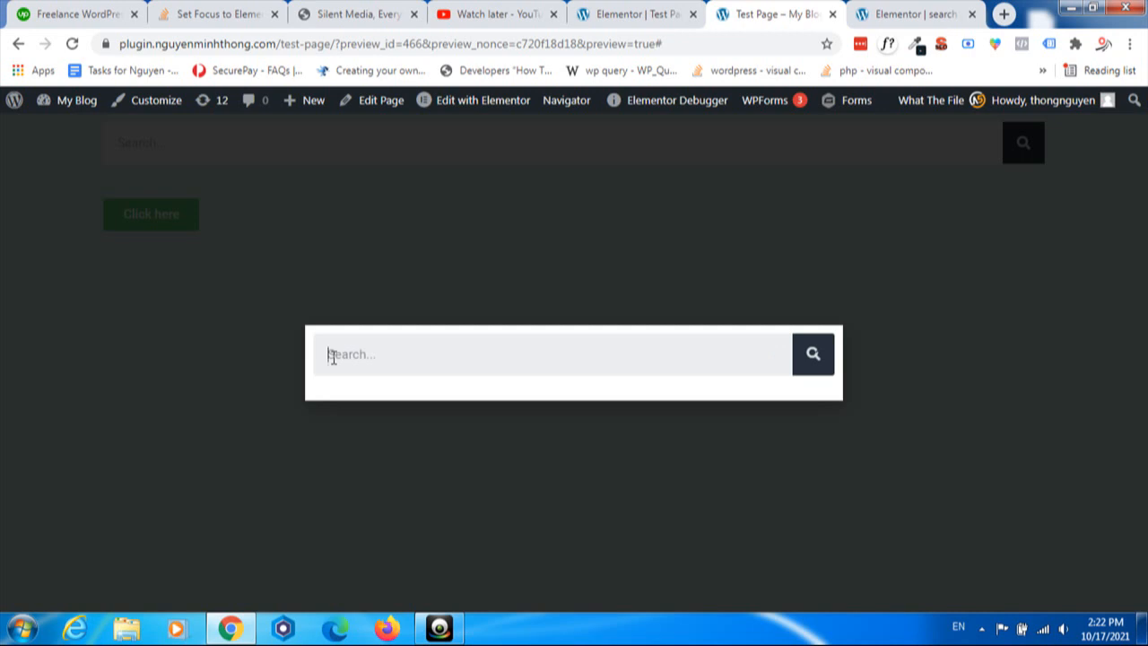
left_click(832, 14)
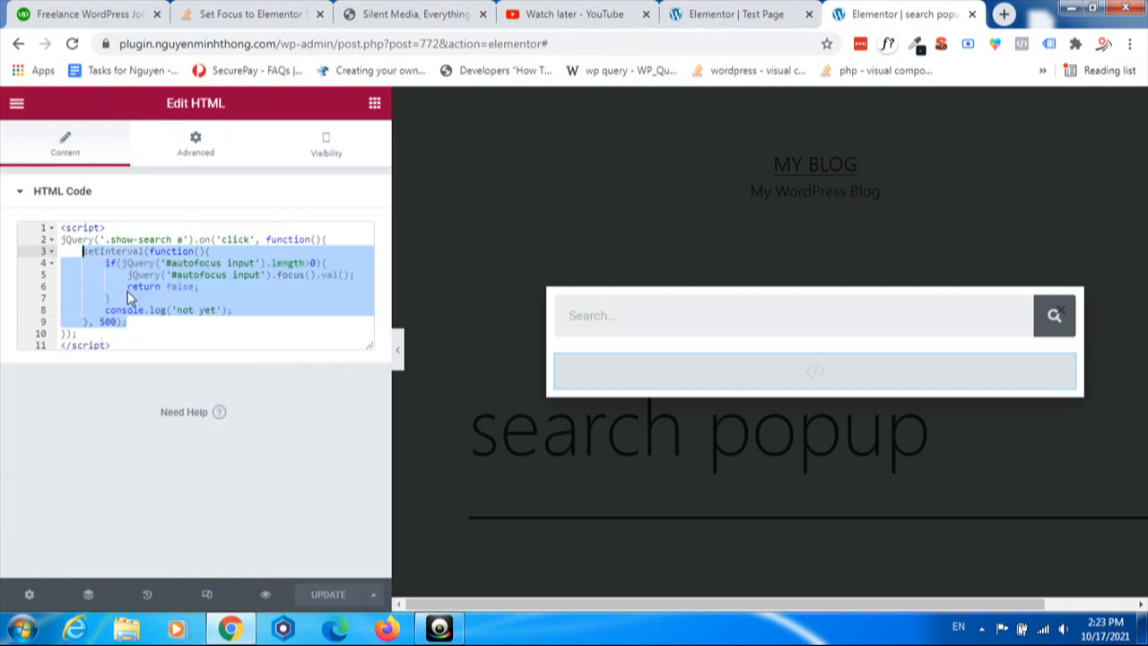
Leave the Elementor editor and go back to the Silent Media website tab.
left_click(639, 316)
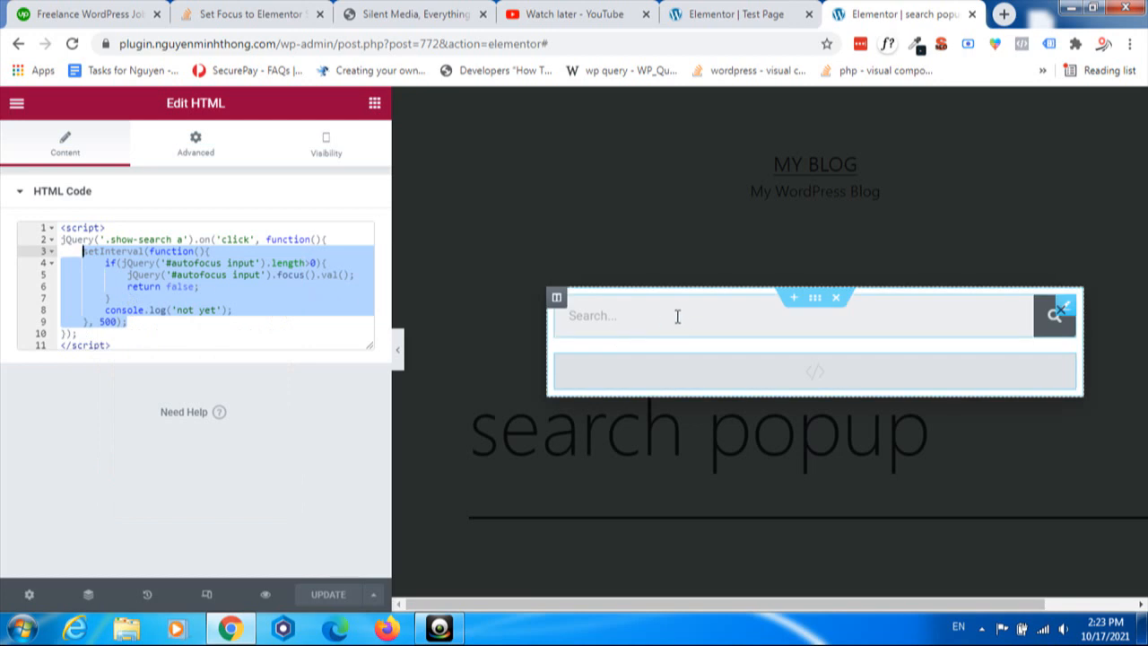
mouse_move(675, 316)
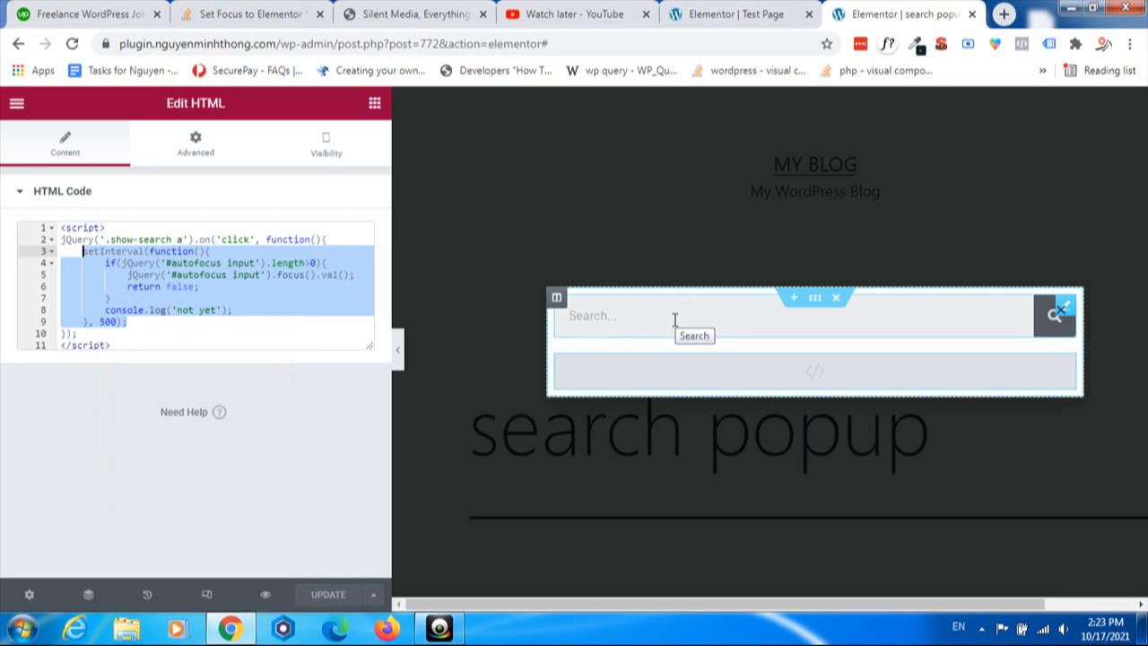
left_click(413, 14)
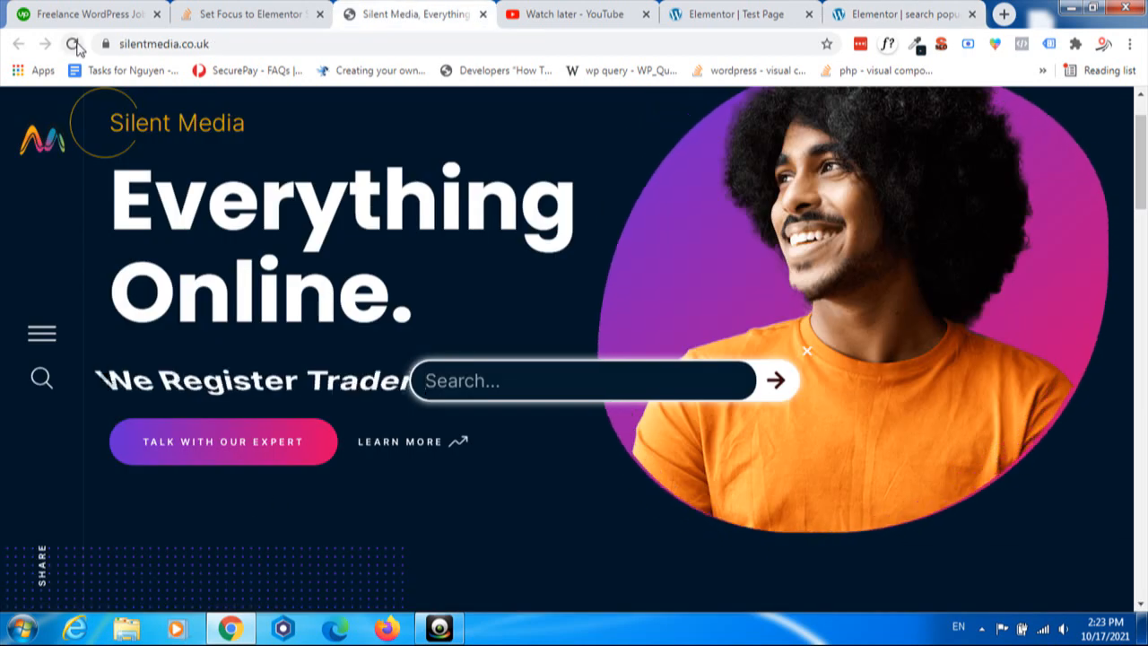
Reload the Silent Media homepage and bring up the DevTools console with its jQuery Migrate messages.
left_click(76, 43)
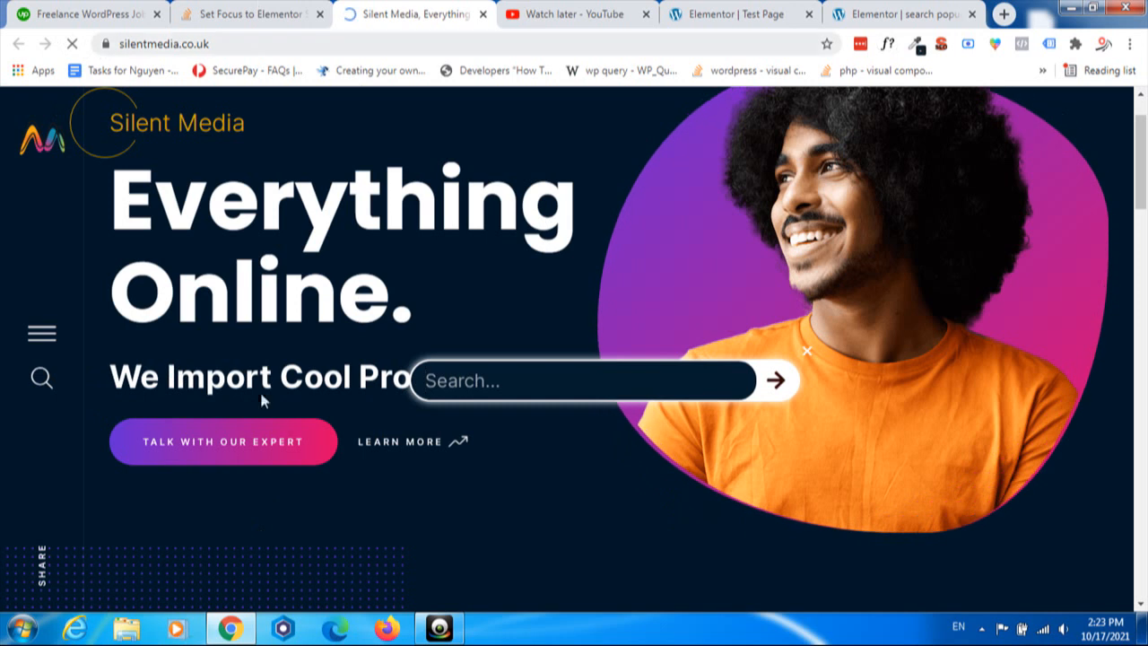
left_click(808, 350)
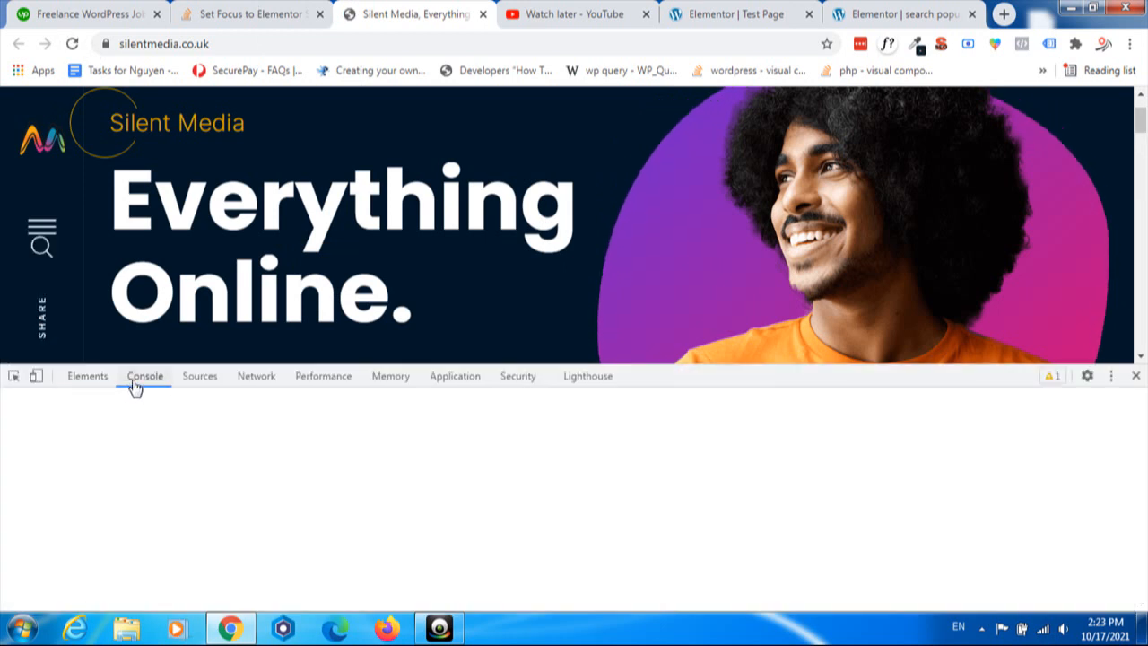
left_click(86, 376)
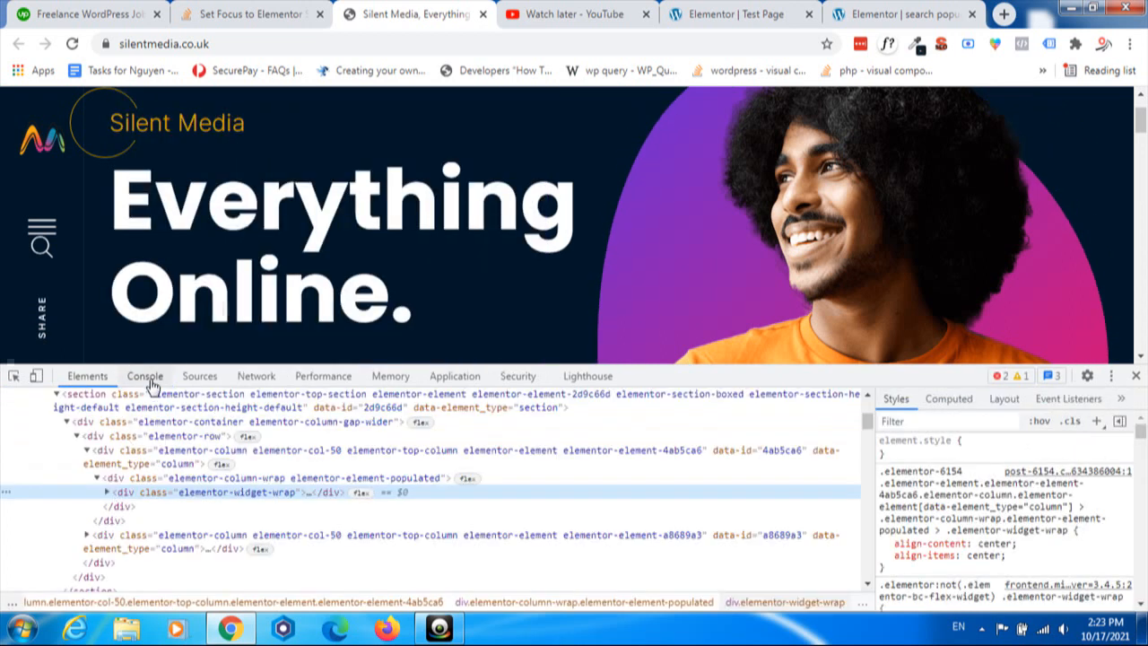
left_click(144, 375)
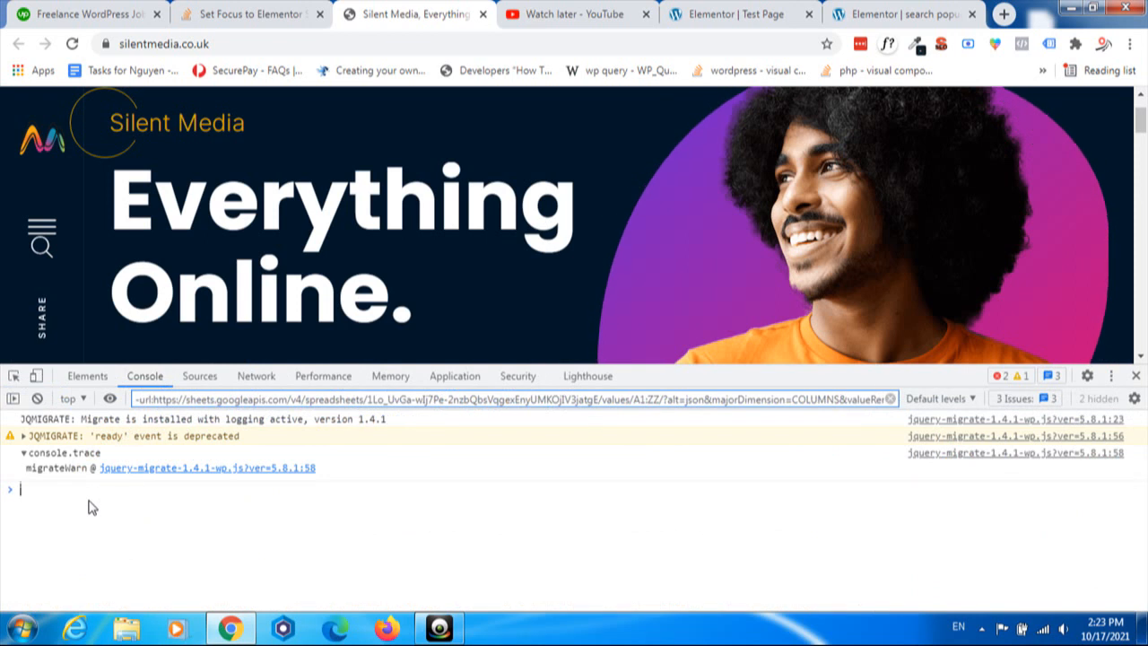
Run the setInterval focus script in the console, logging 'not yet', then open the site's search popup to check field focus.
right_click(90, 506)
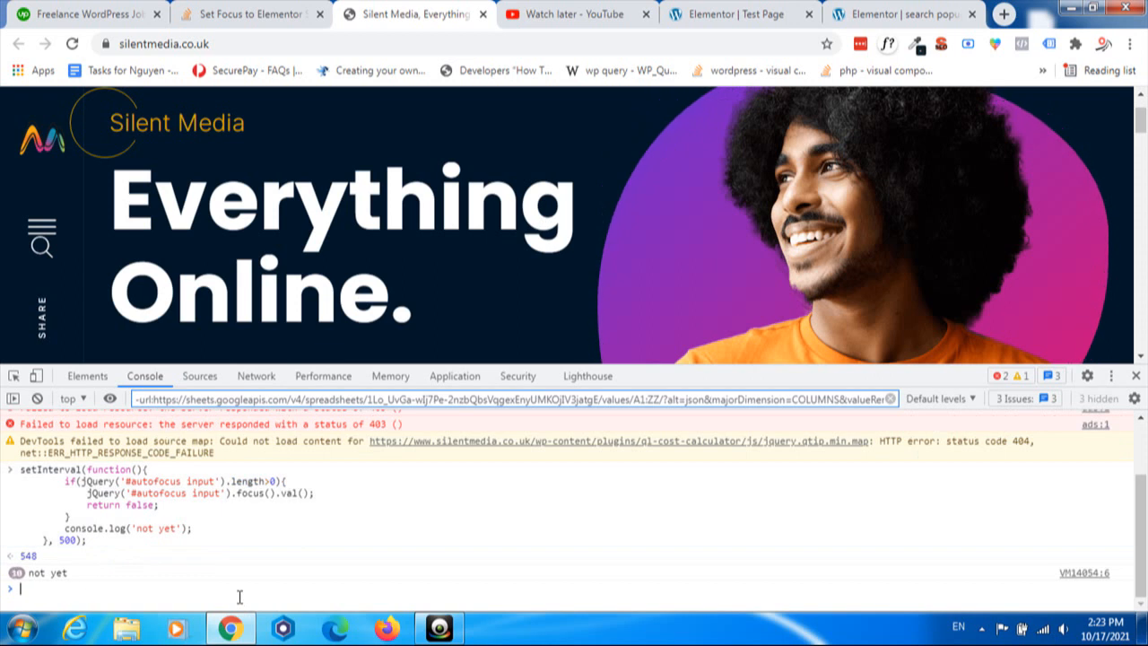
mouse_move(272, 377)
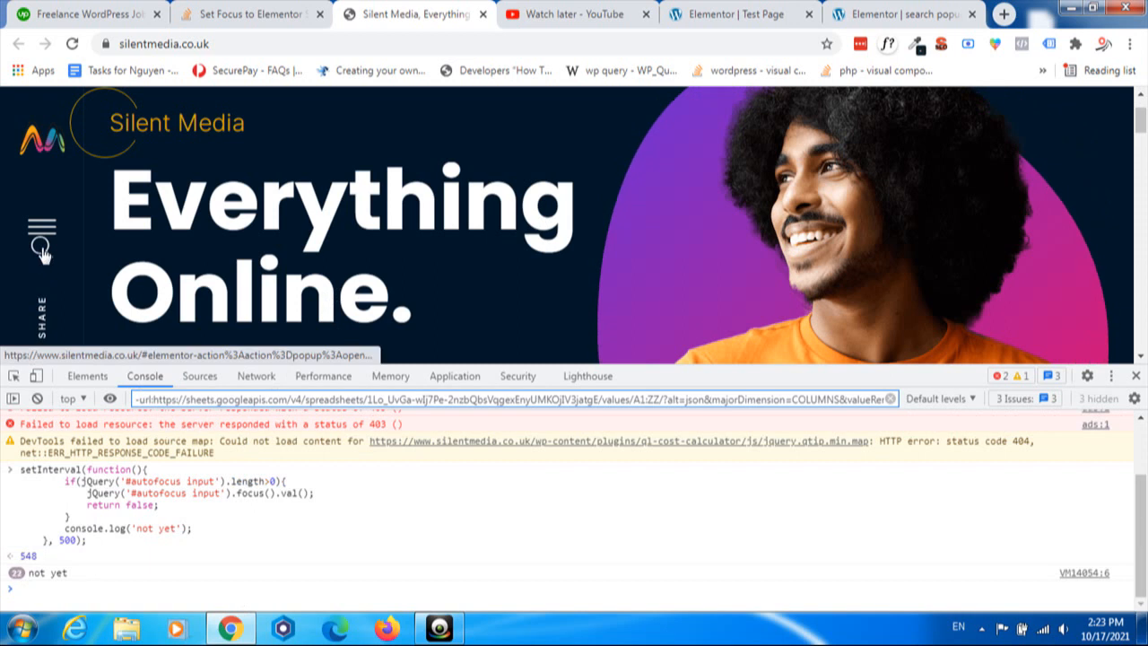
left_click(41, 244)
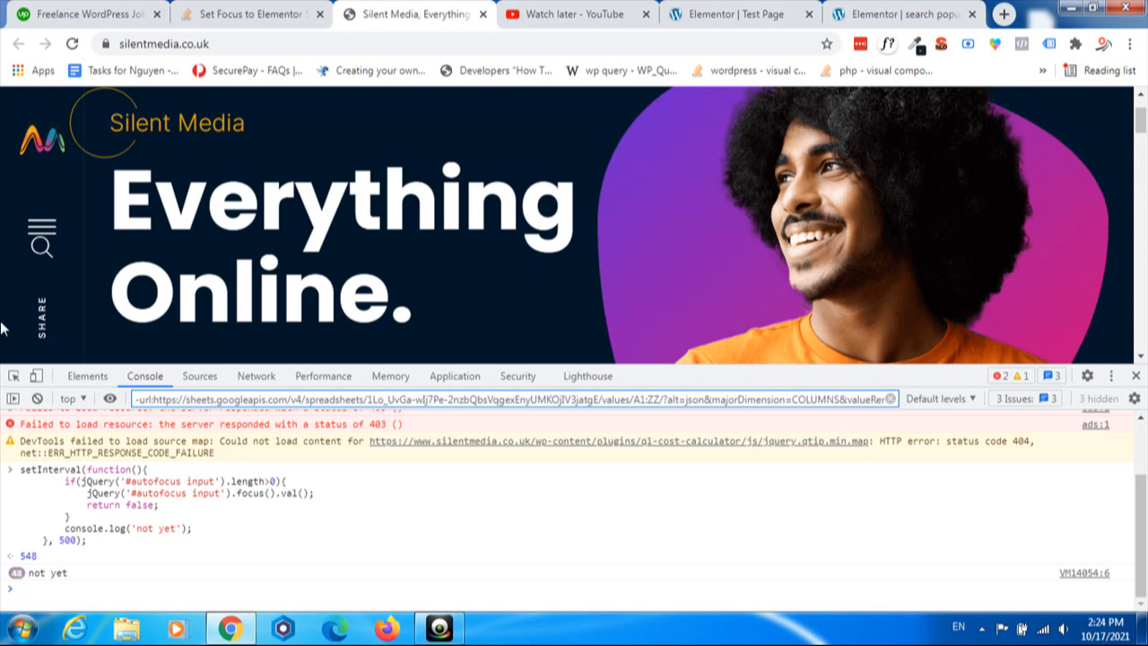
left_click(41, 247)
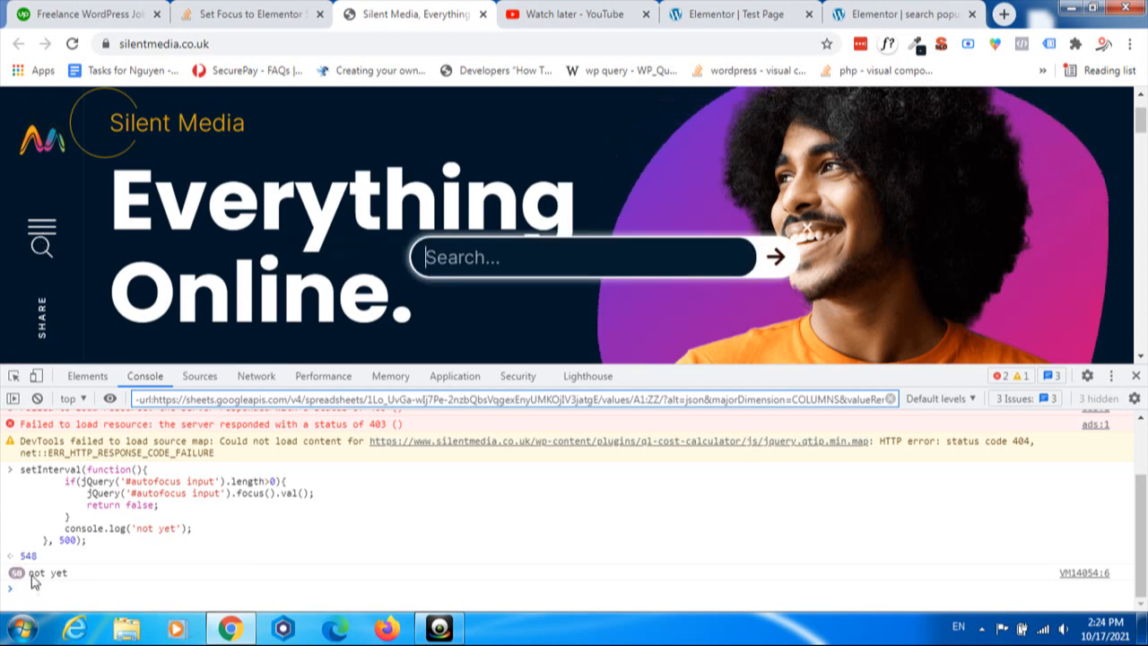
left_click(583, 258)
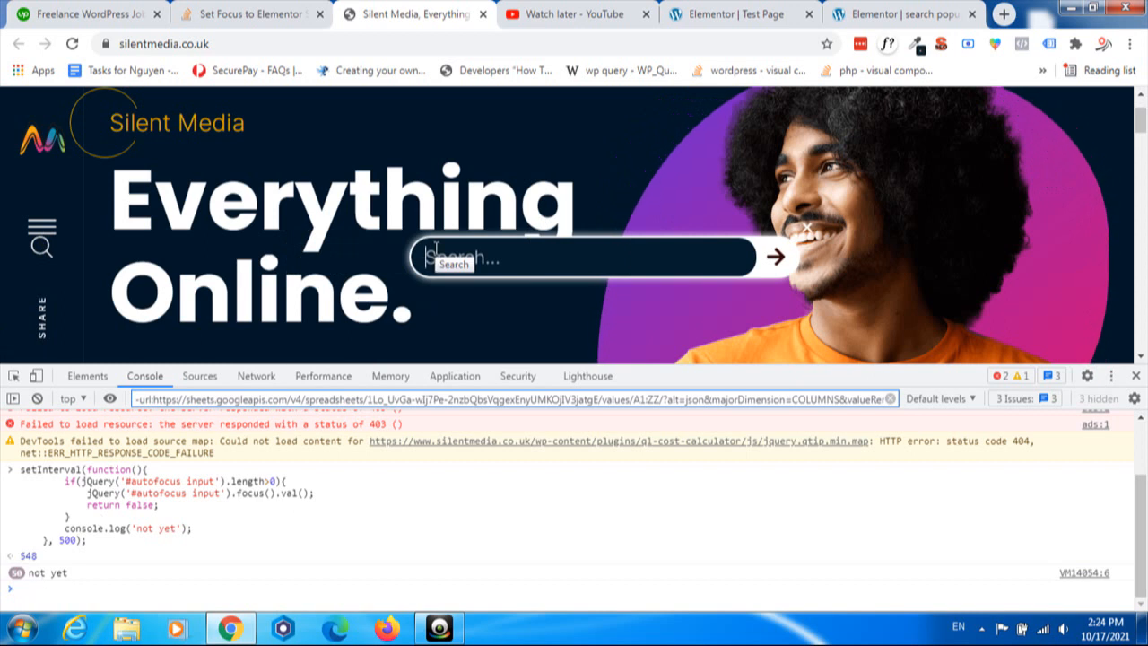